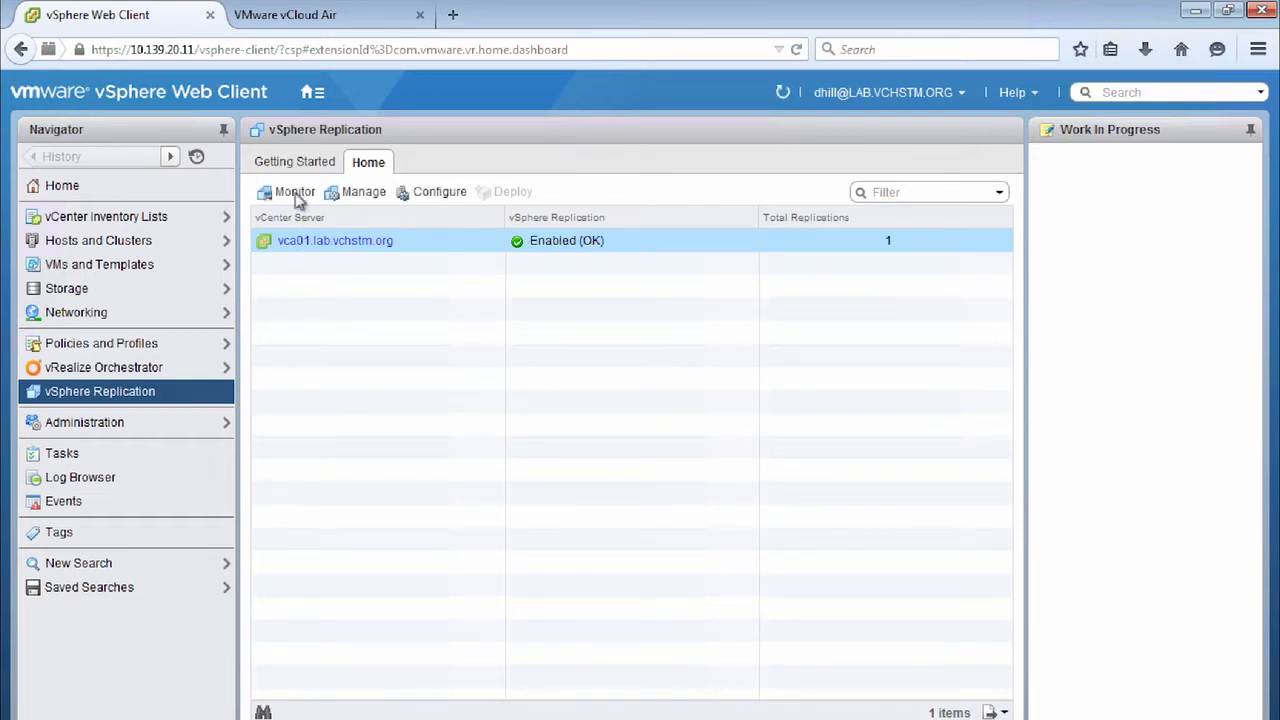
# Step: Show outgoing replications for vca01.lab.vchstm.org with the vmtm-DRTEST01 replication in OK status
pyautogui.click(336, 240)
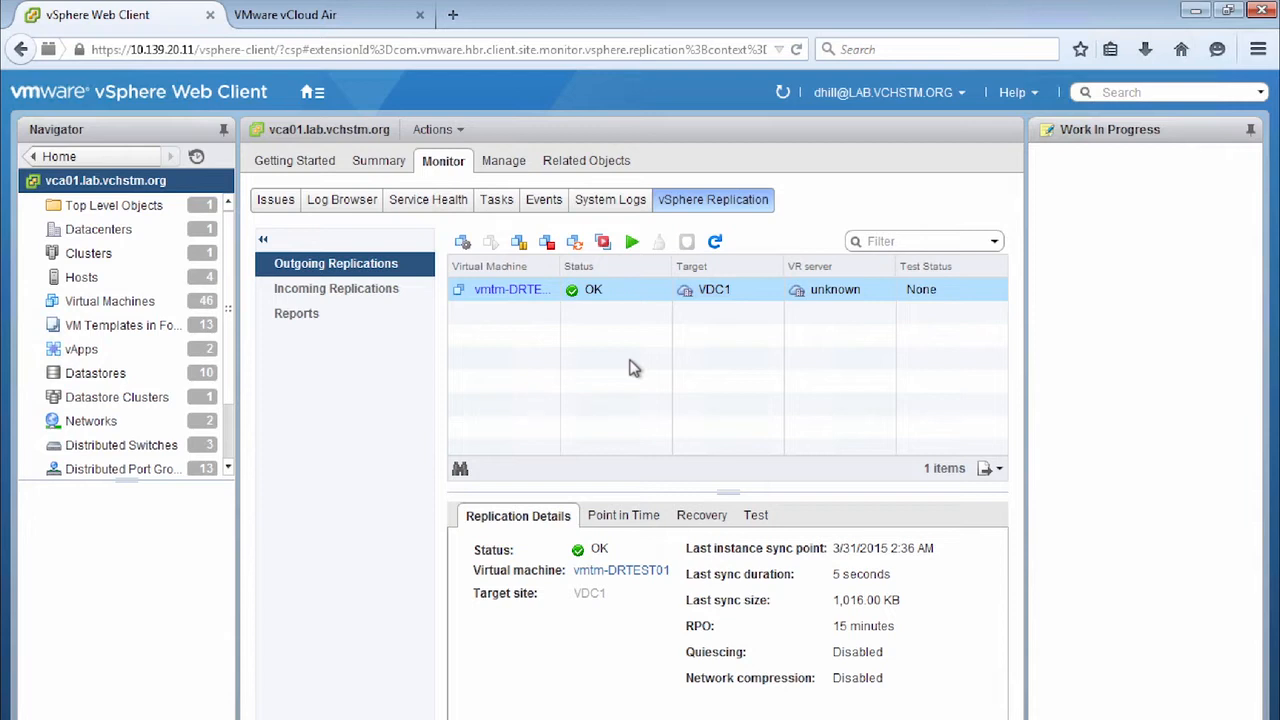
pyautogui.moveTo(564, 276)
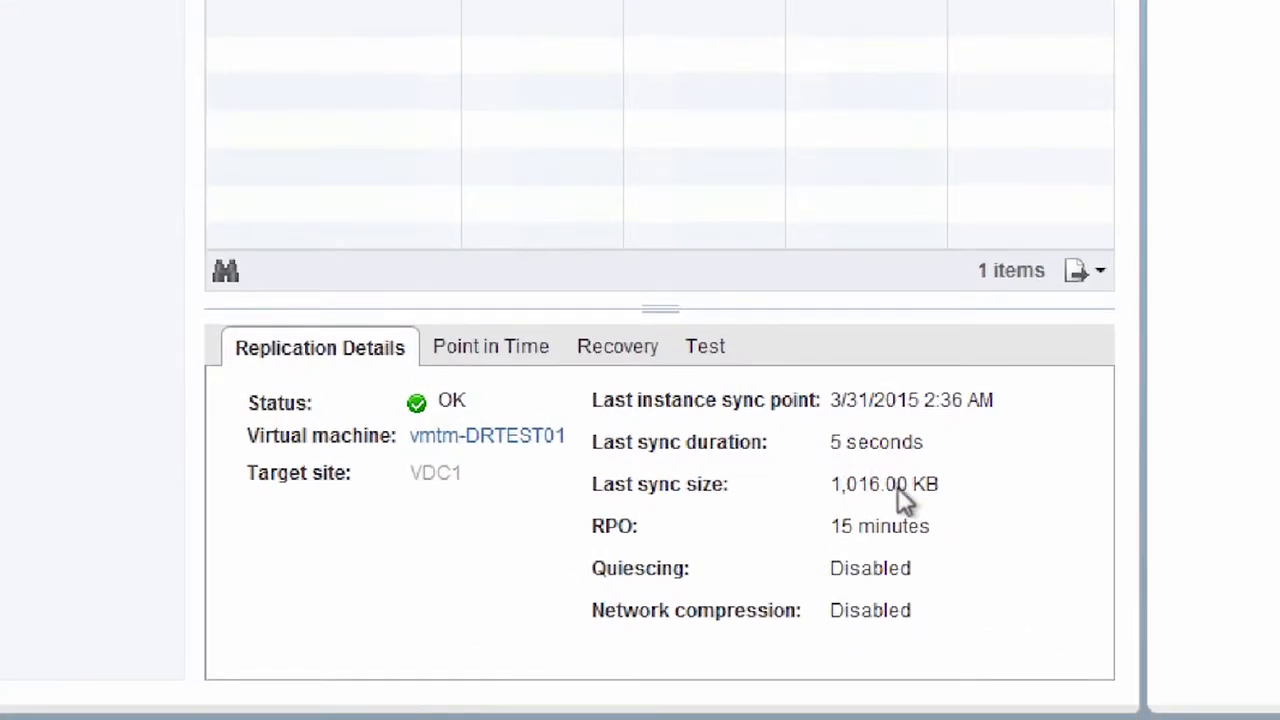
pyautogui.moveTo(488, 436)
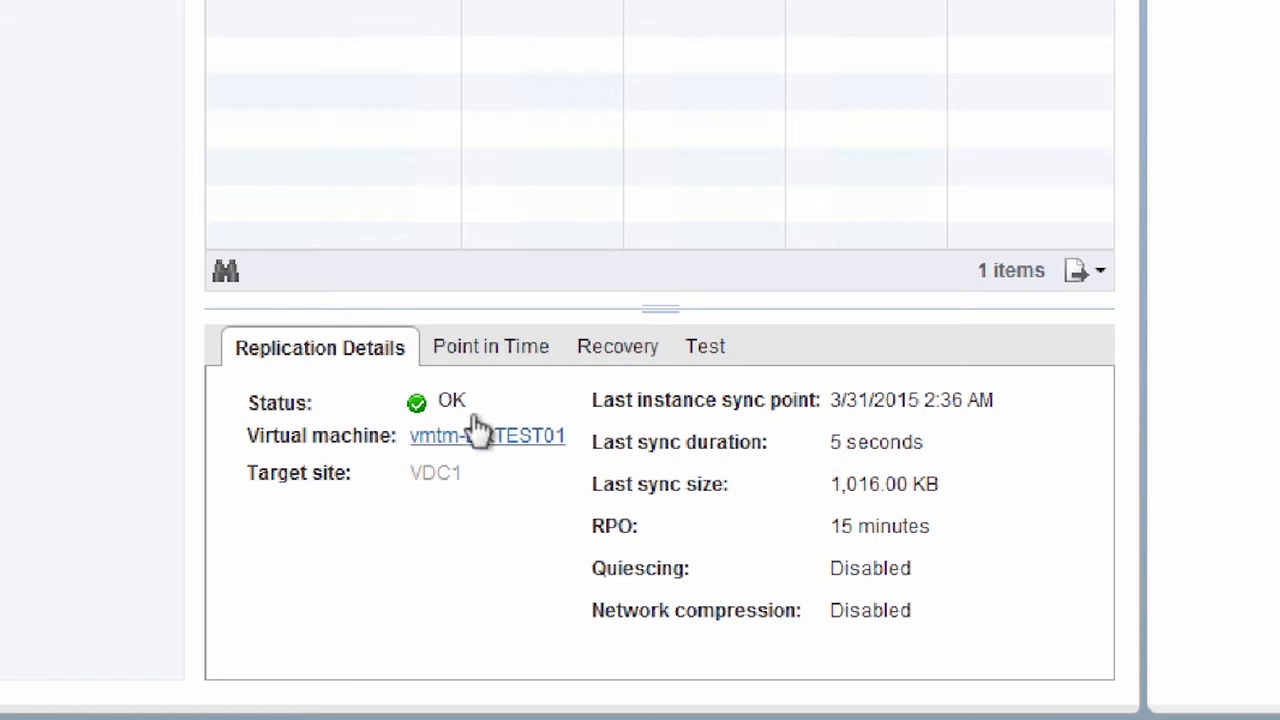
pyautogui.moveTo(922, 538)
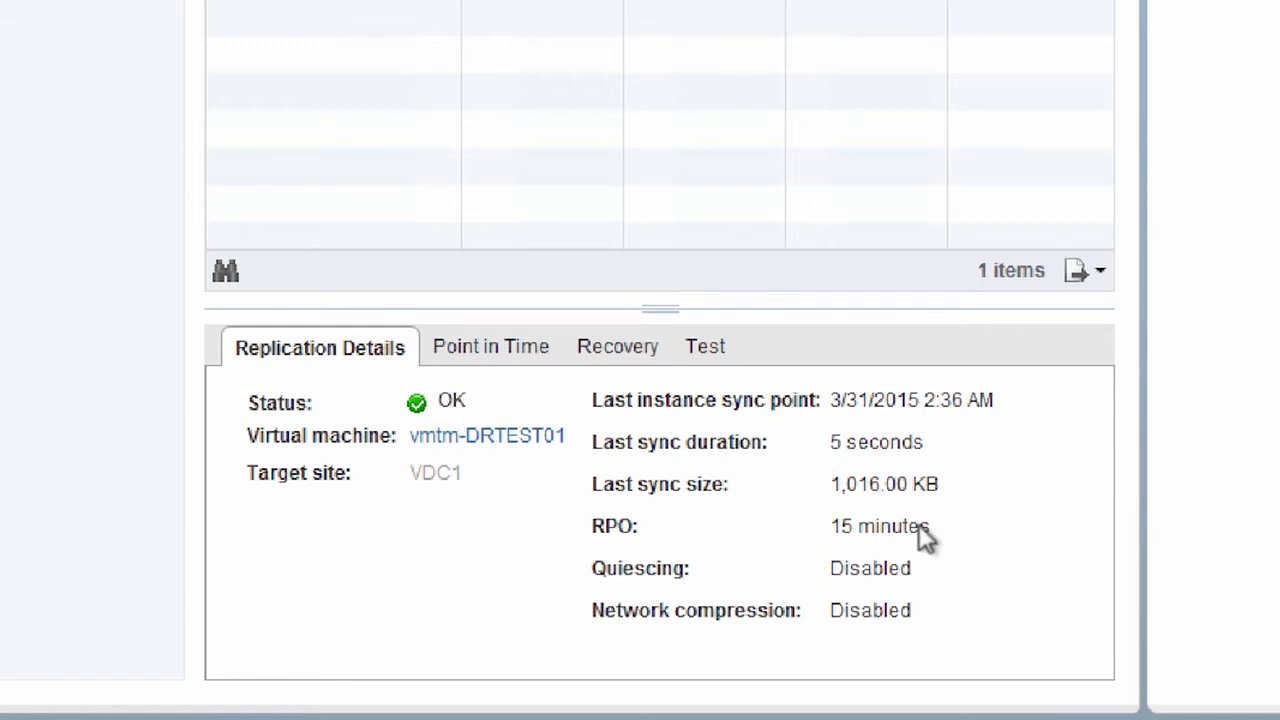
pyautogui.click(490, 346)
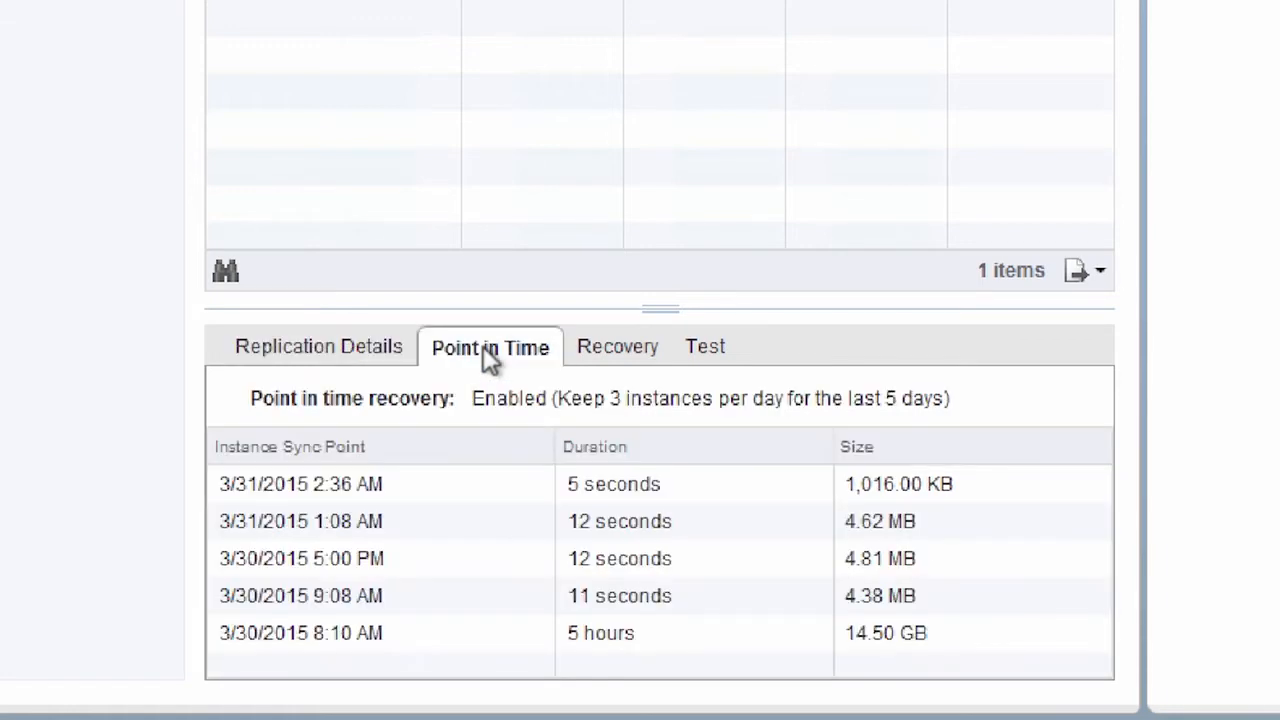
pyautogui.click(300, 484)
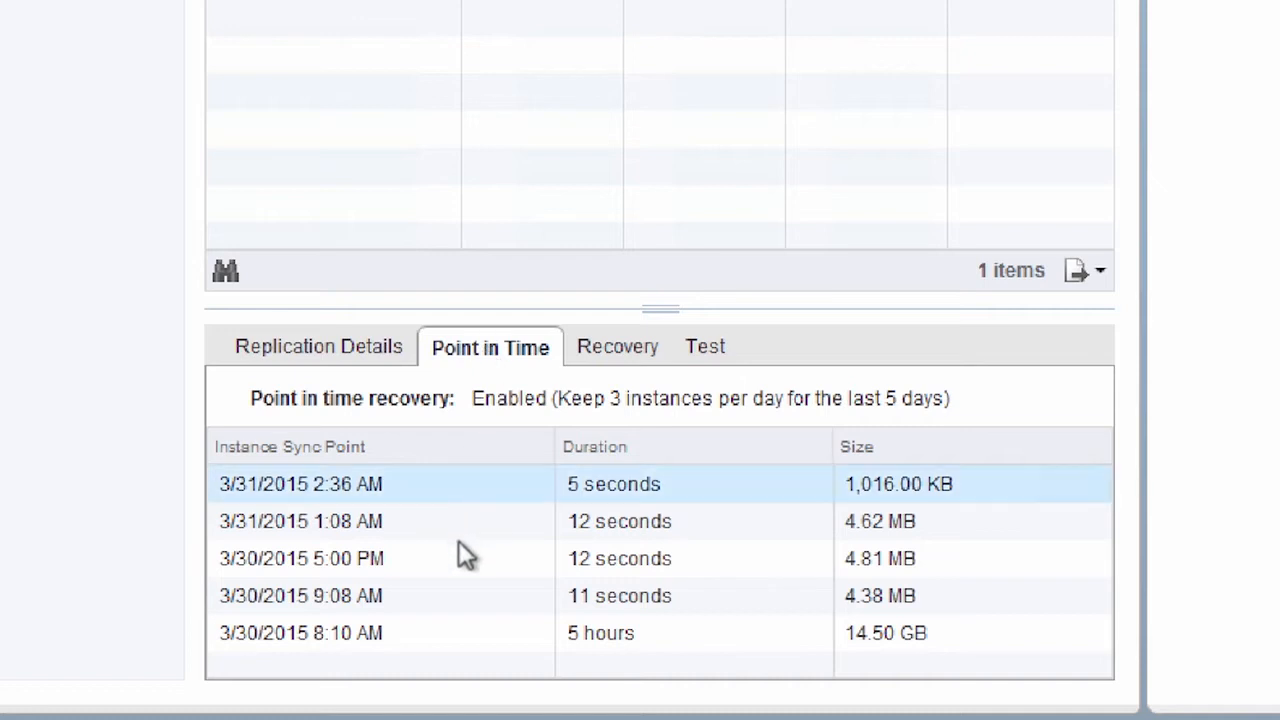
pyautogui.click(300, 632)
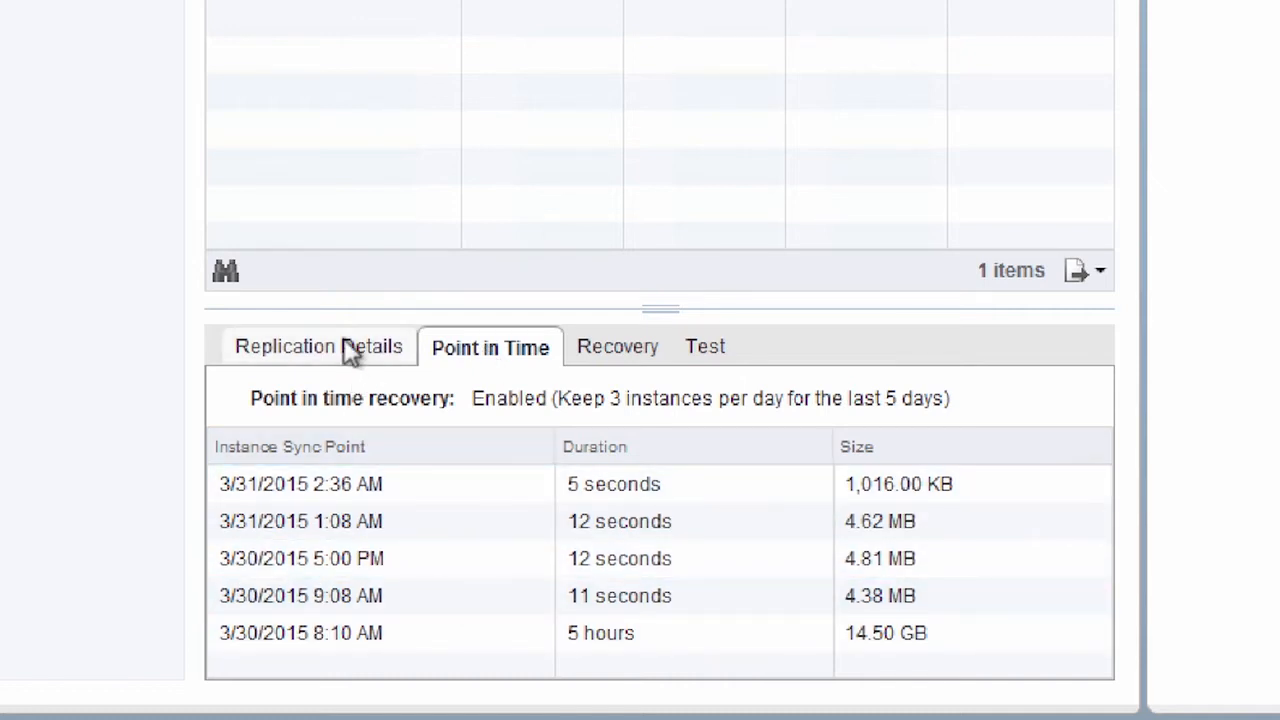
pyautogui.click(420, 432)
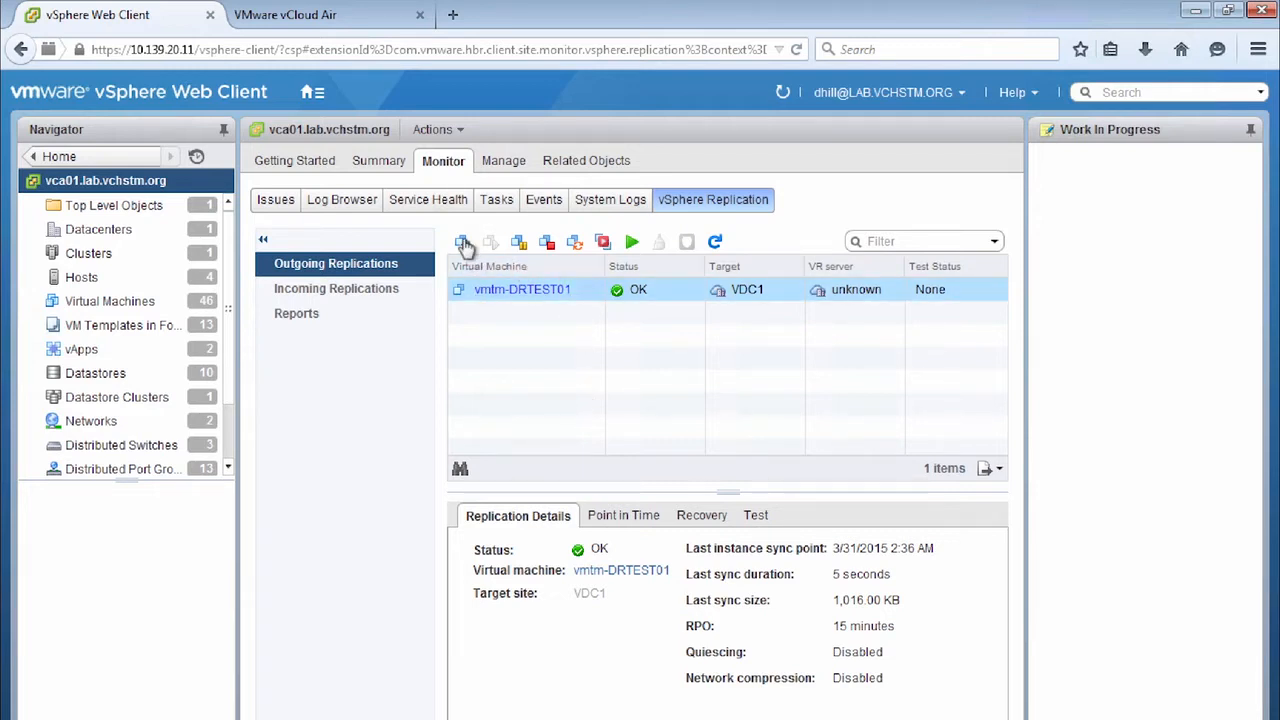
pyautogui.moveTo(520, 250)
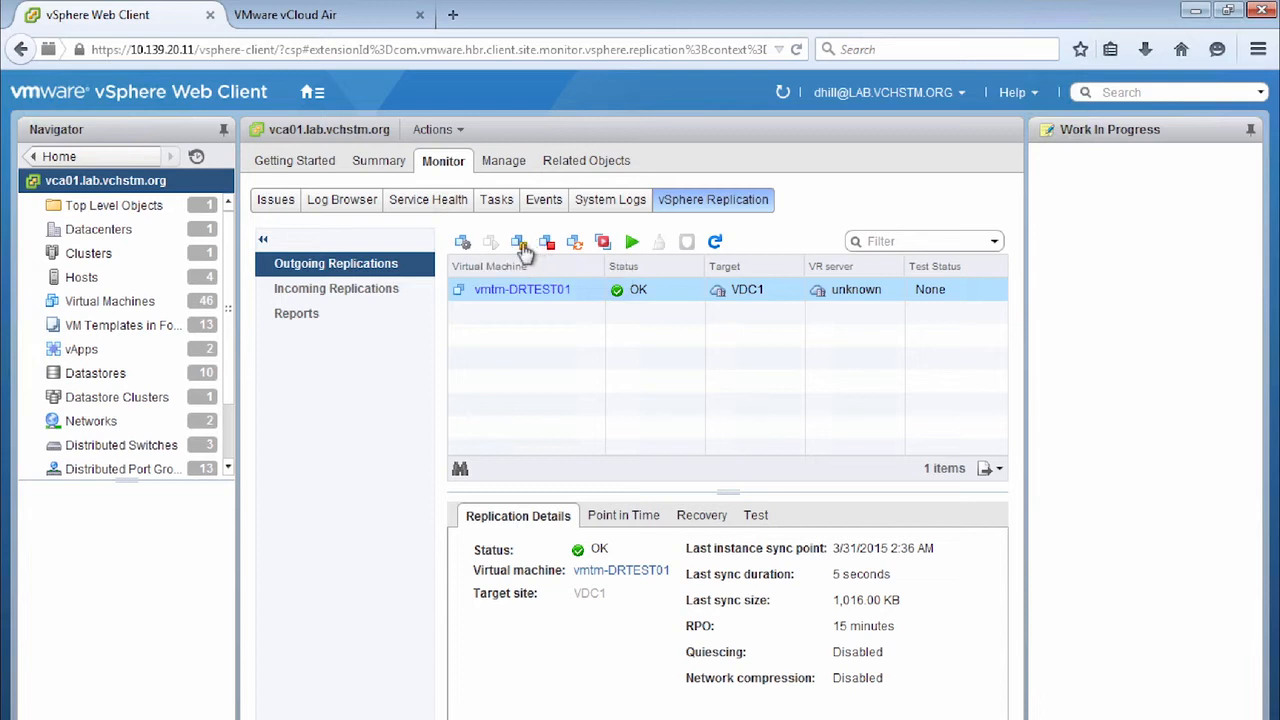
pyautogui.moveTo(578, 248)
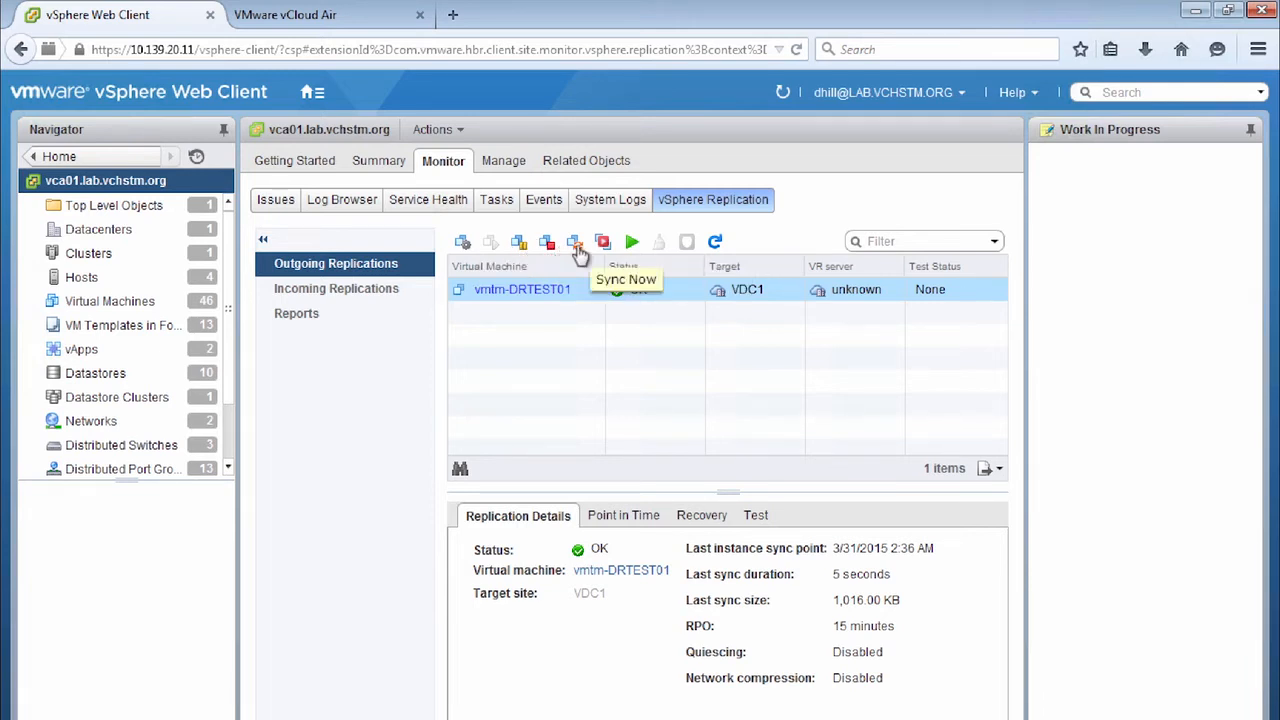
pyautogui.moveTo(604, 242)
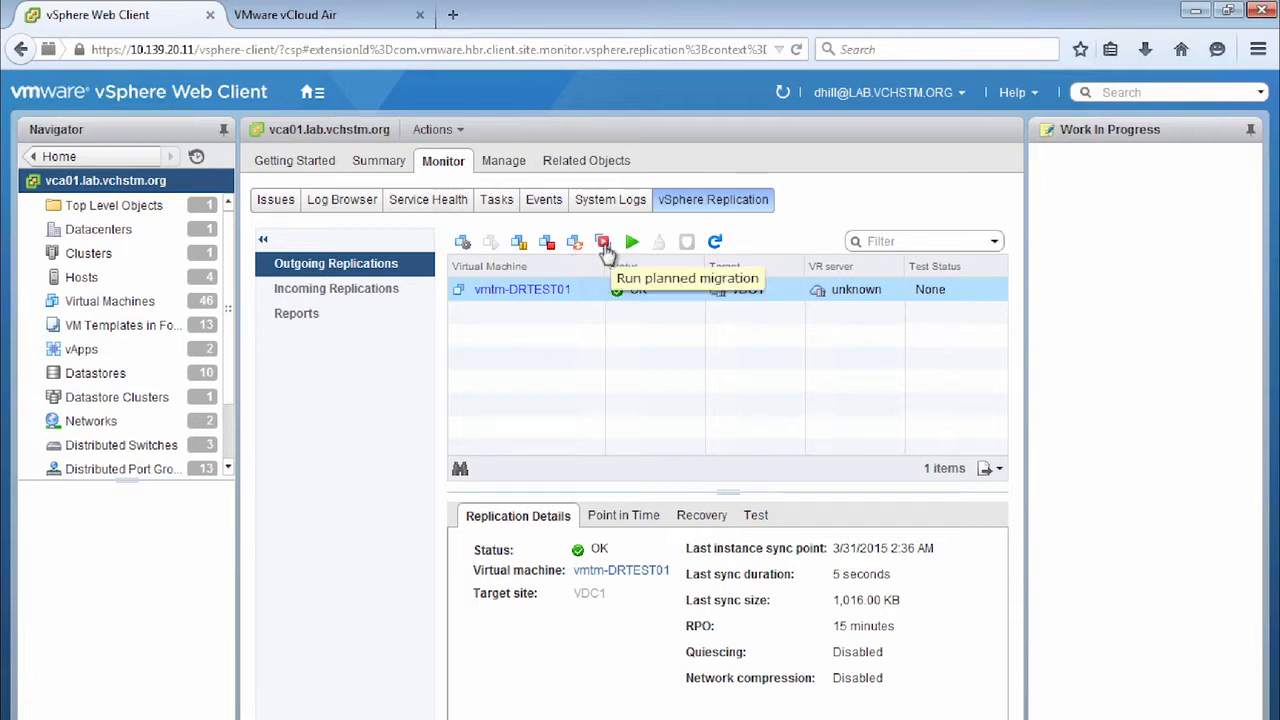
pyautogui.moveTo(632, 244)
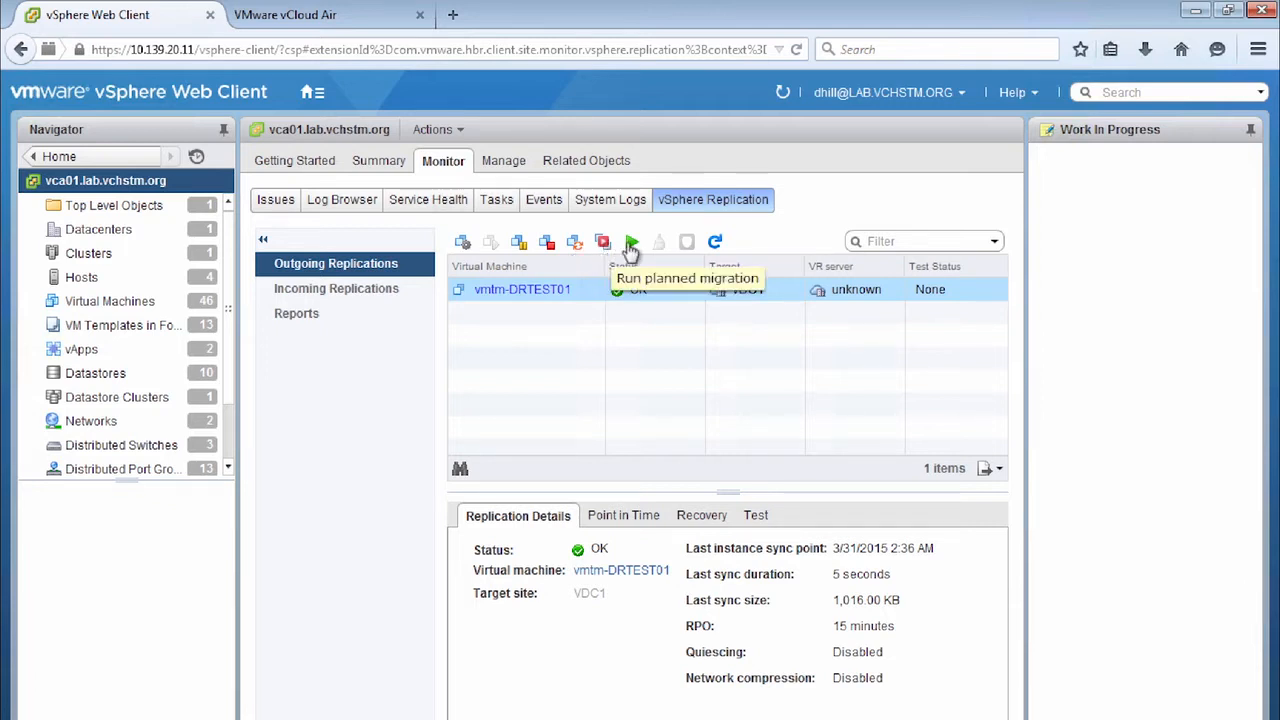
pyautogui.moveTo(632, 242)
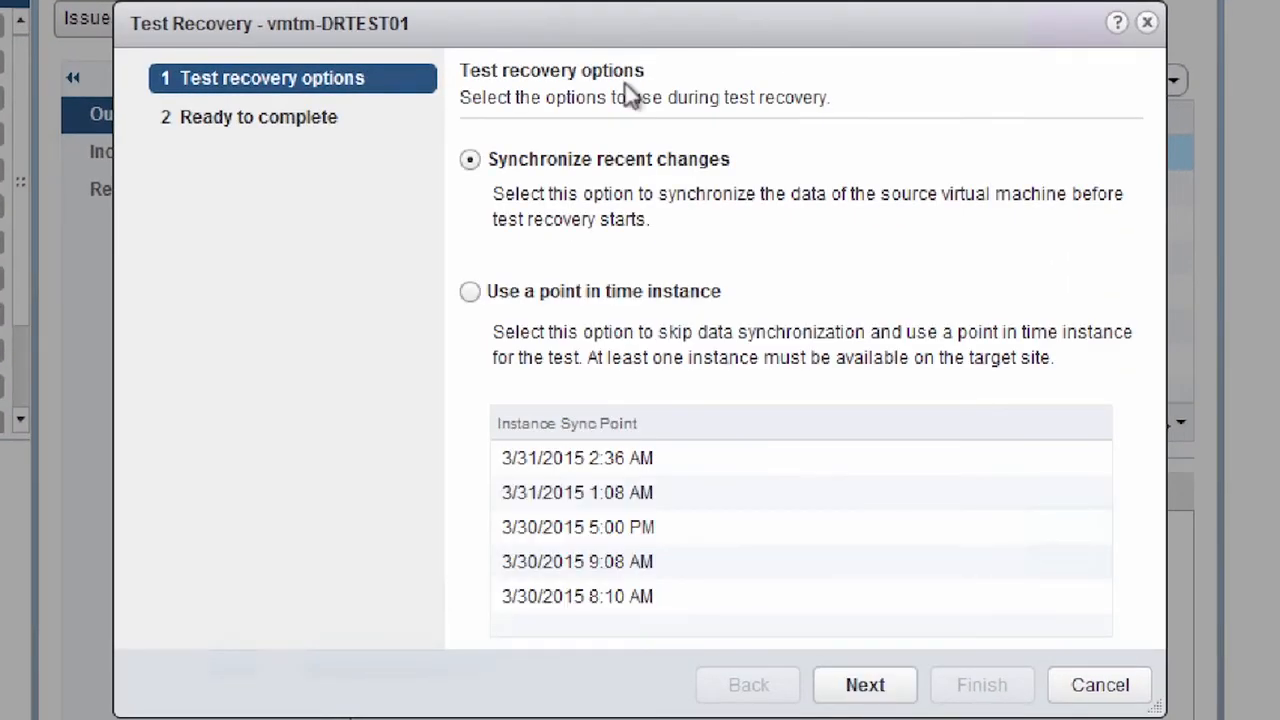
pyautogui.moveTo(772, 256)
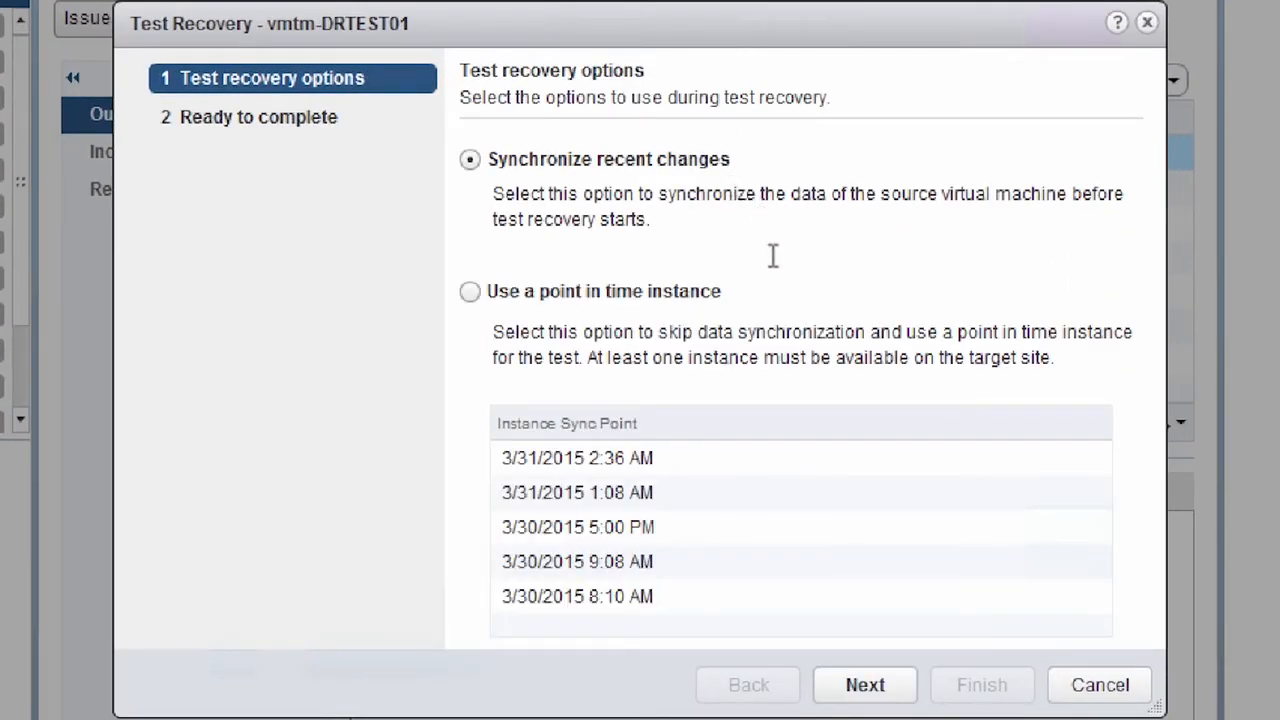
pyautogui.moveTo(778, 268)
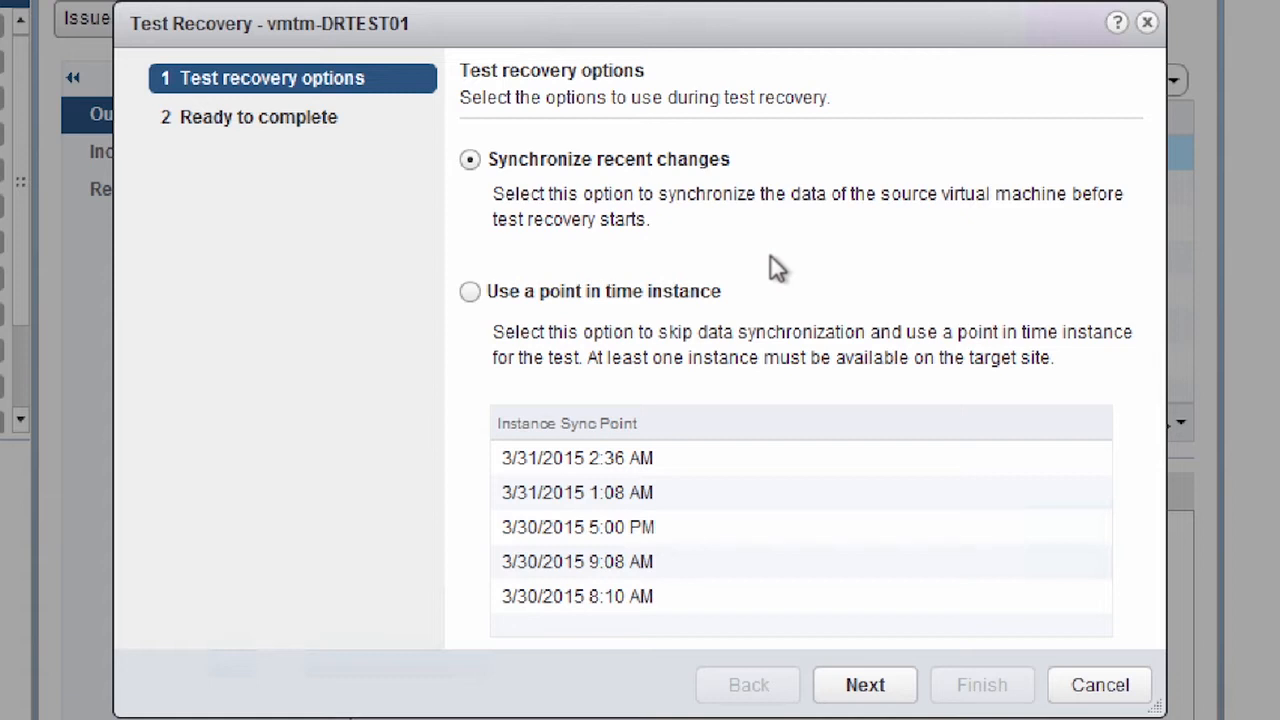
pyautogui.moveTo(812, 270)
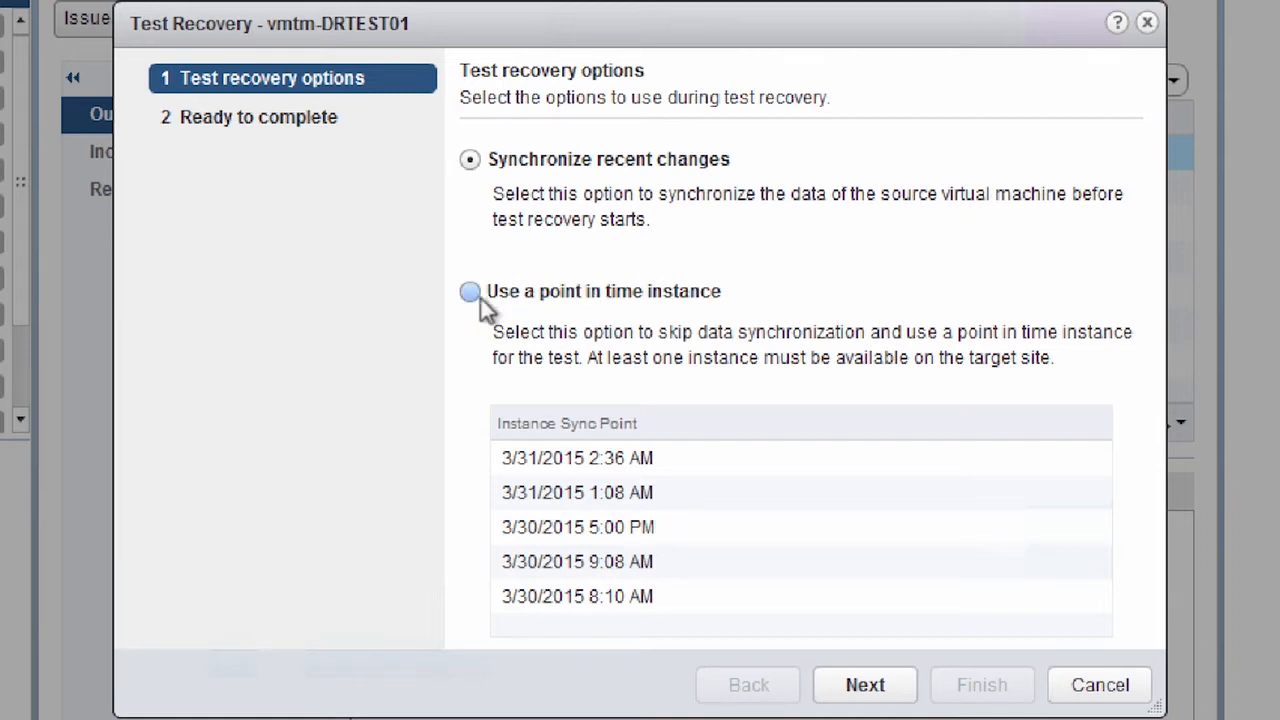
# Step: Choose recovery from the 3/31/2015 2:36 AM point-in-time instance rather than syncing recent changes
pyautogui.click(468, 292)
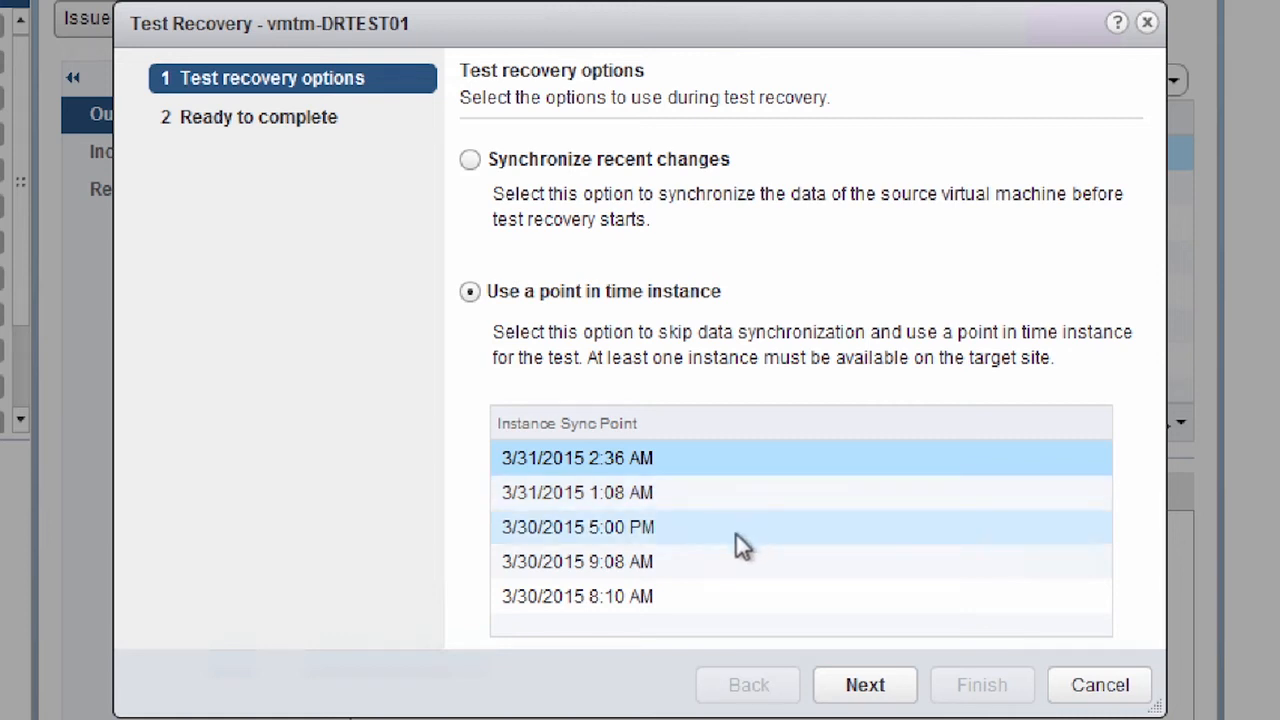
pyautogui.moveTo(738, 530)
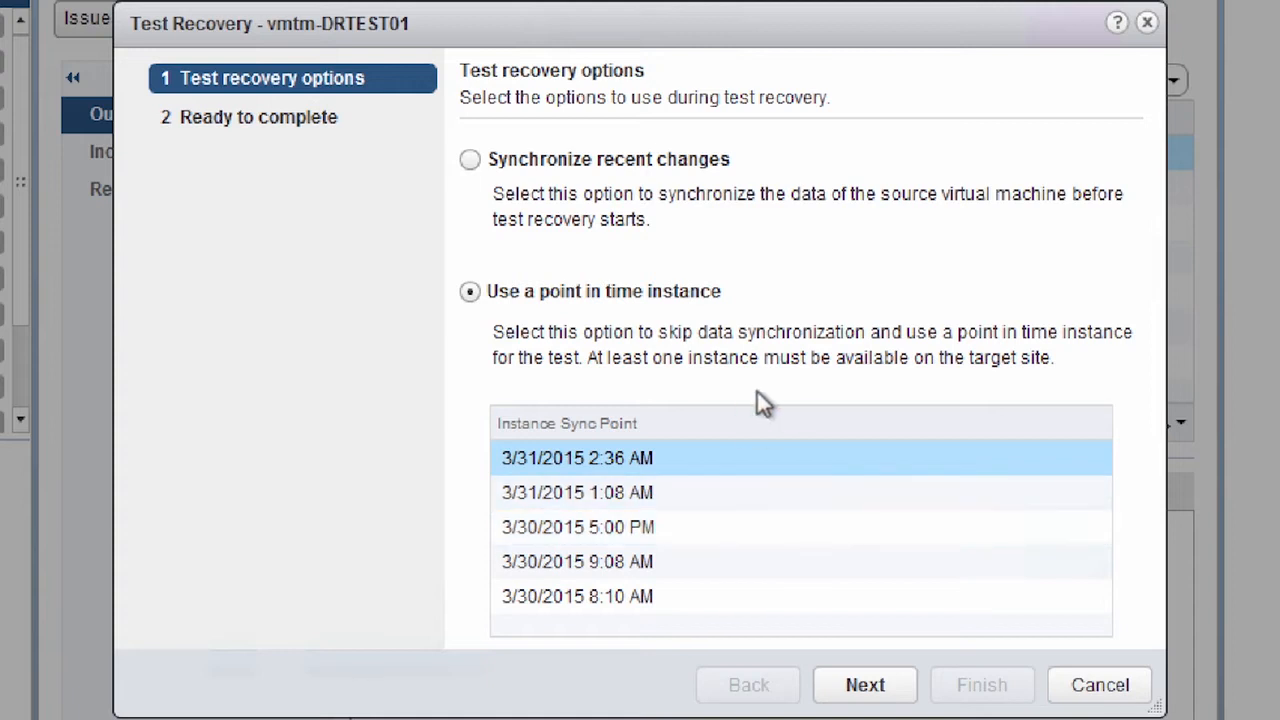
pyautogui.moveTo(800, 310)
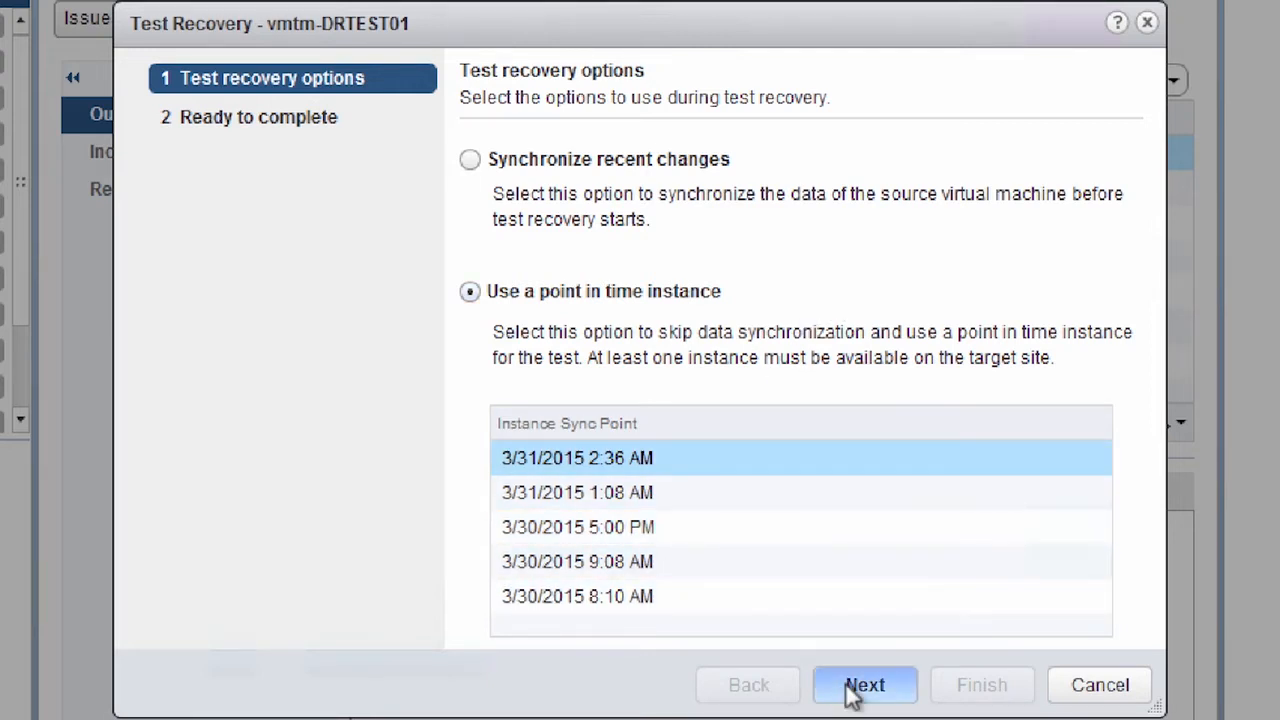
# Step: Finish the Test Recovery wizard with 'Power on the test virtual machine' kept checked
pyautogui.click(864, 684)
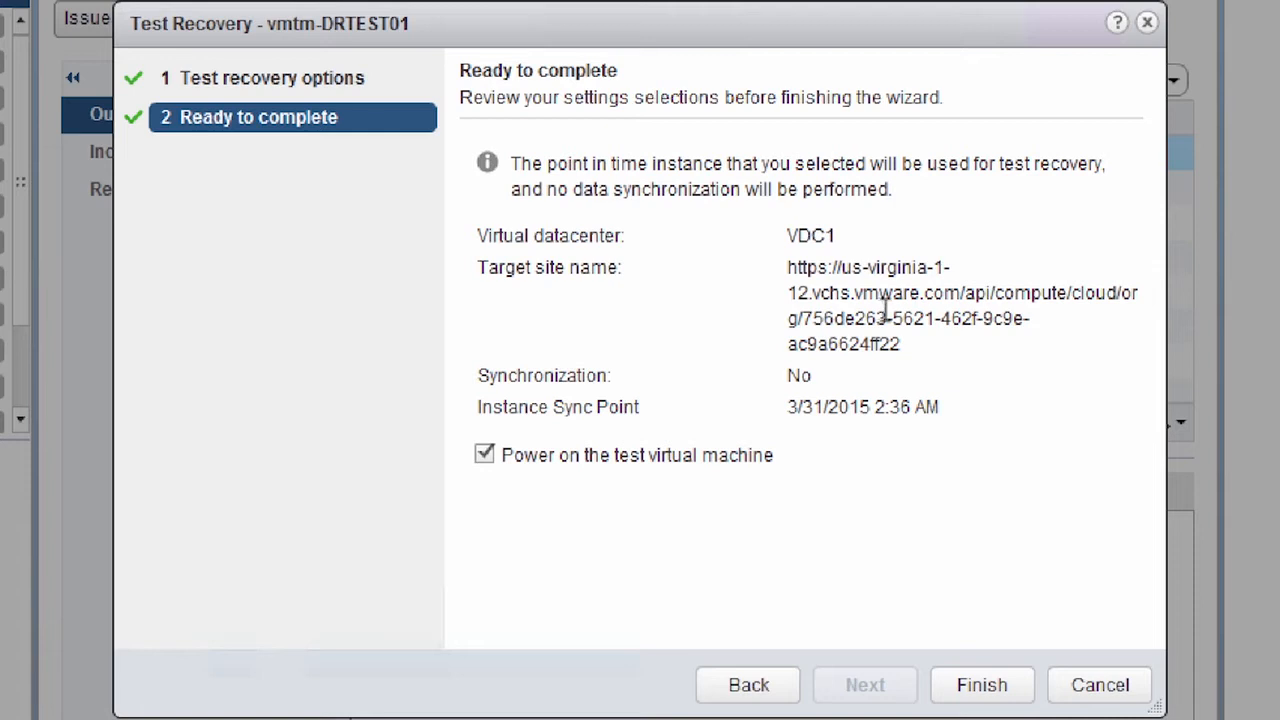
pyautogui.moveTo(810, 378)
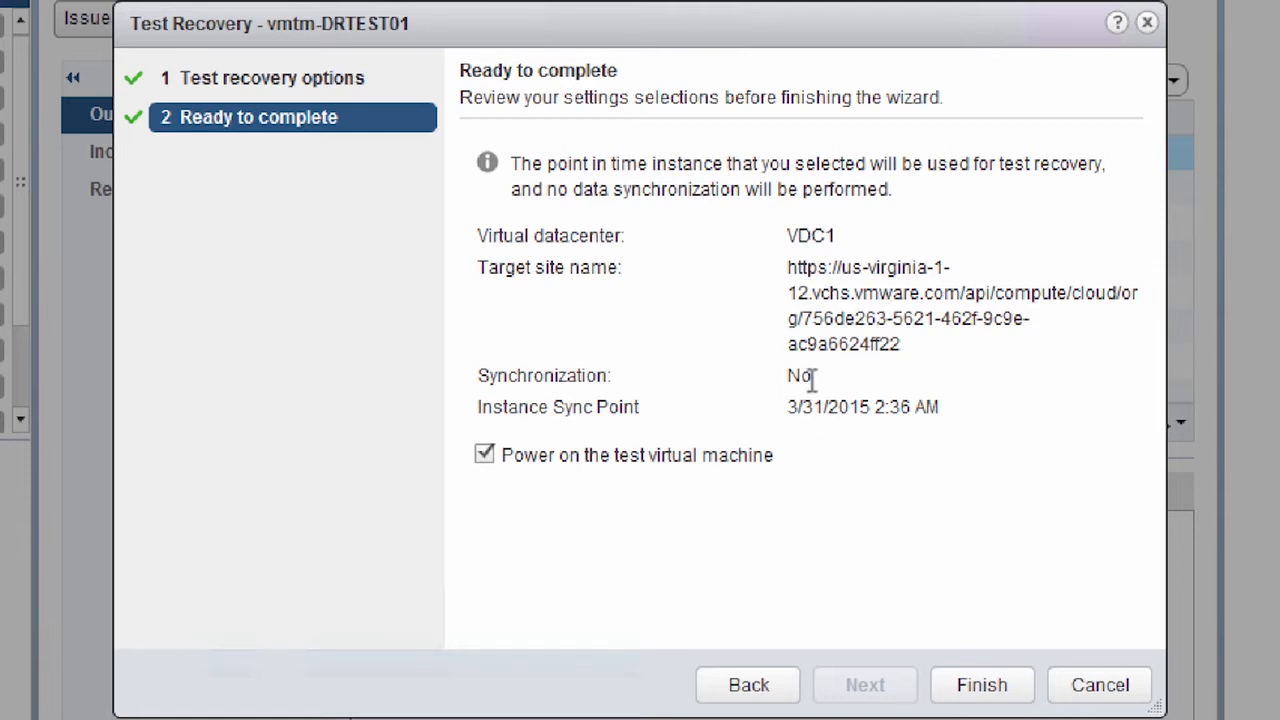
pyautogui.moveTo(924, 408)
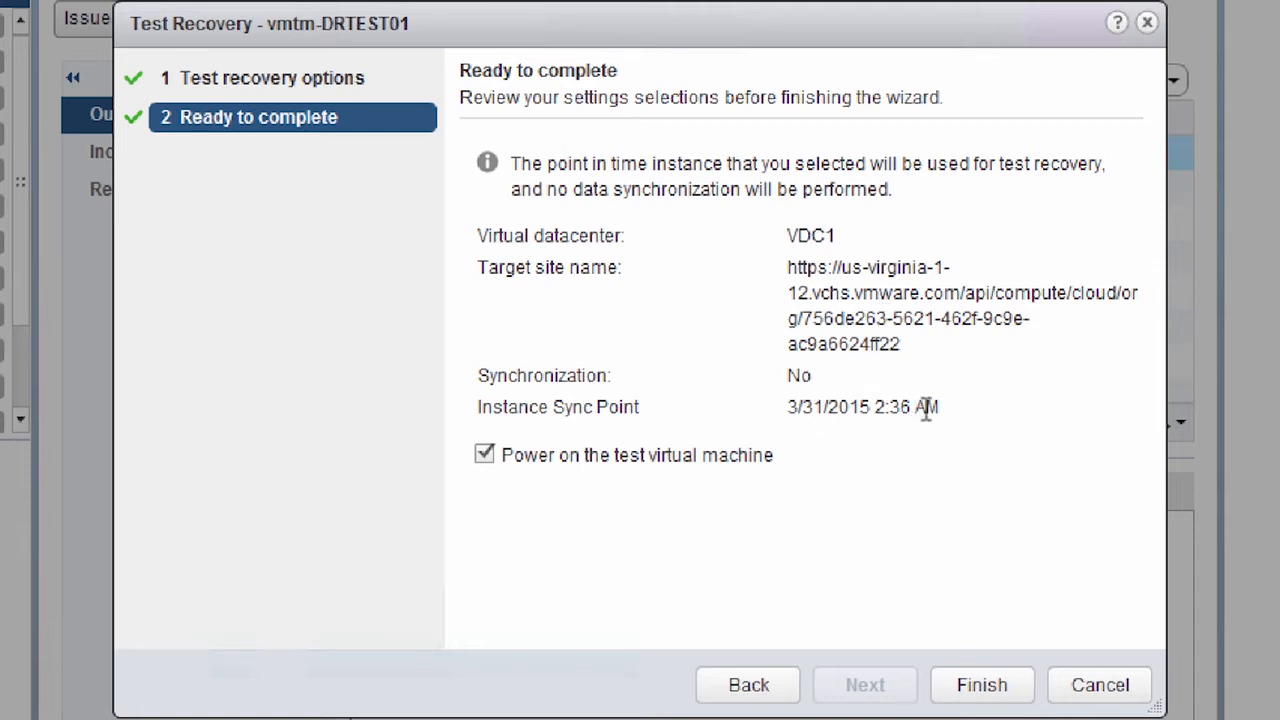
pyautogui.moveTo(564, 488)
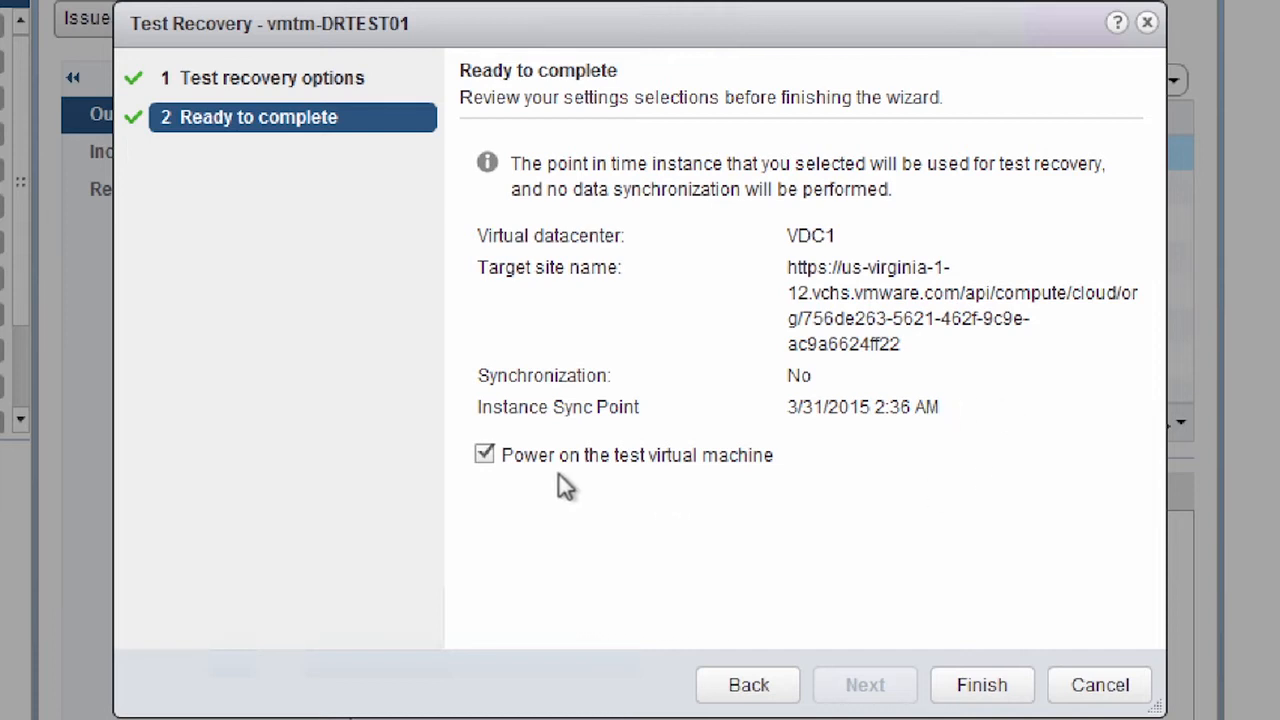
pyautogui.moveTo(730, 480)
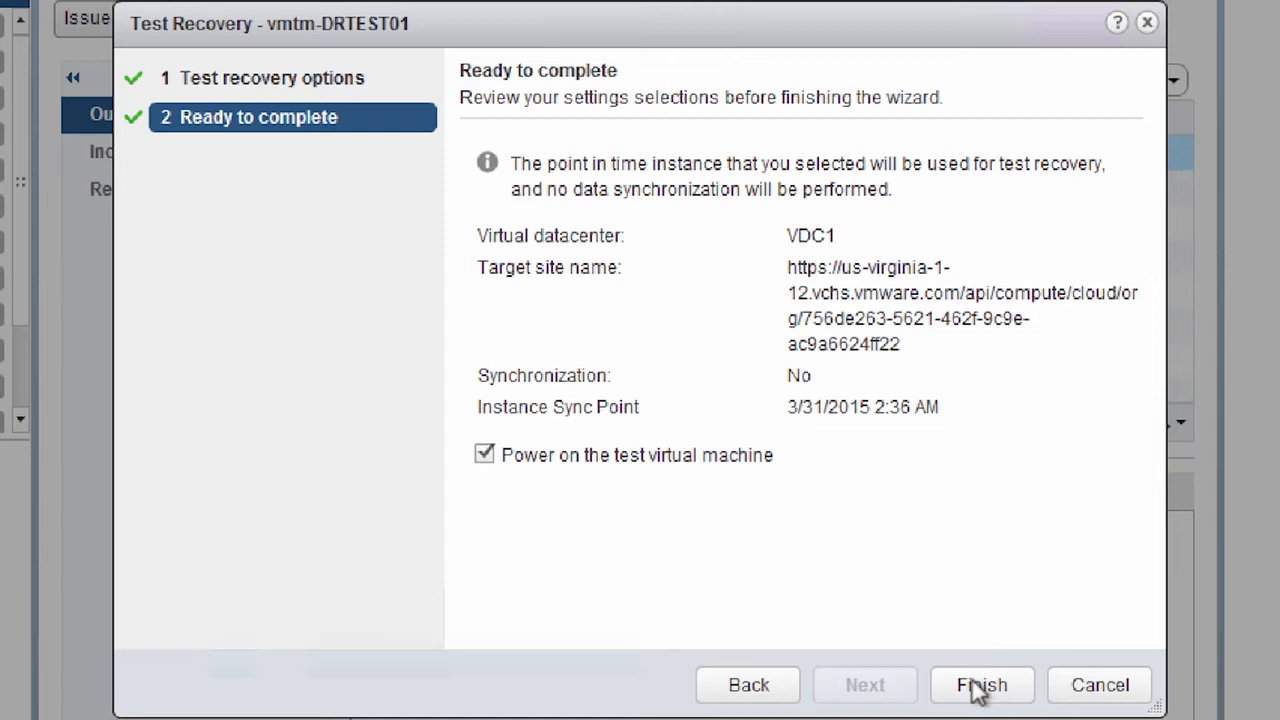
pyautogui.click(980, 684)
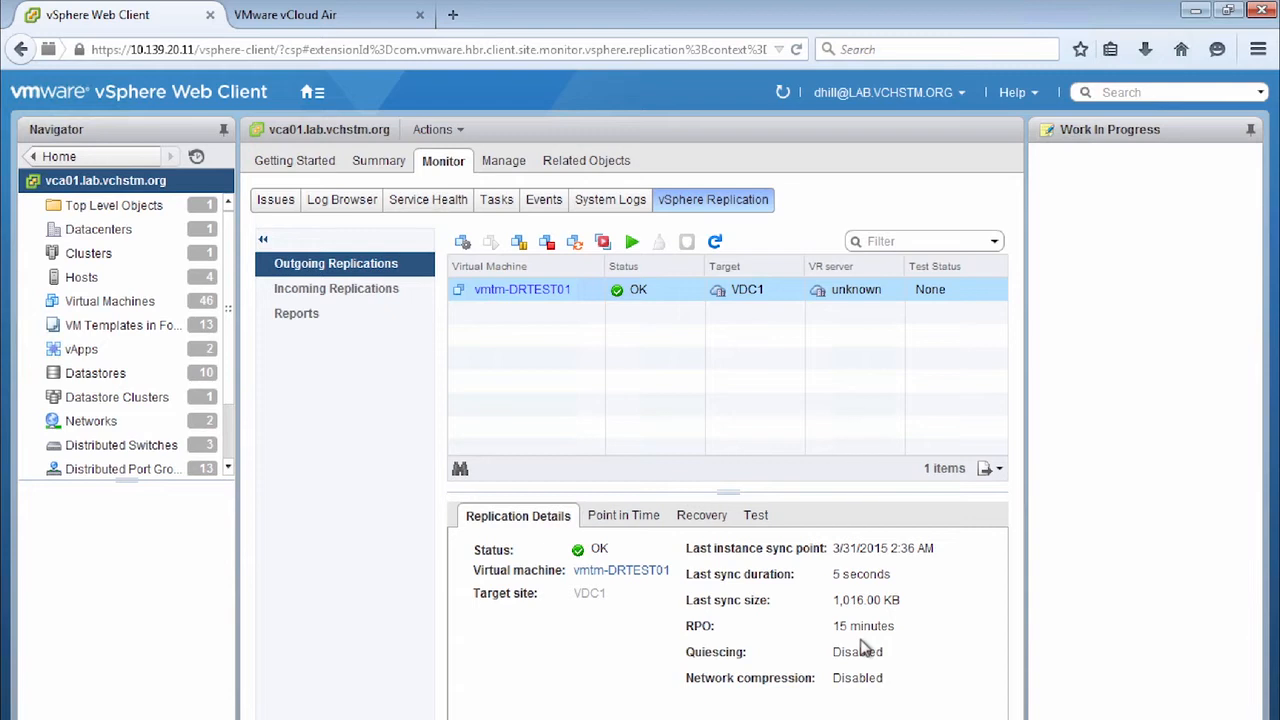
pyautogui.moveTo(1032, 110)
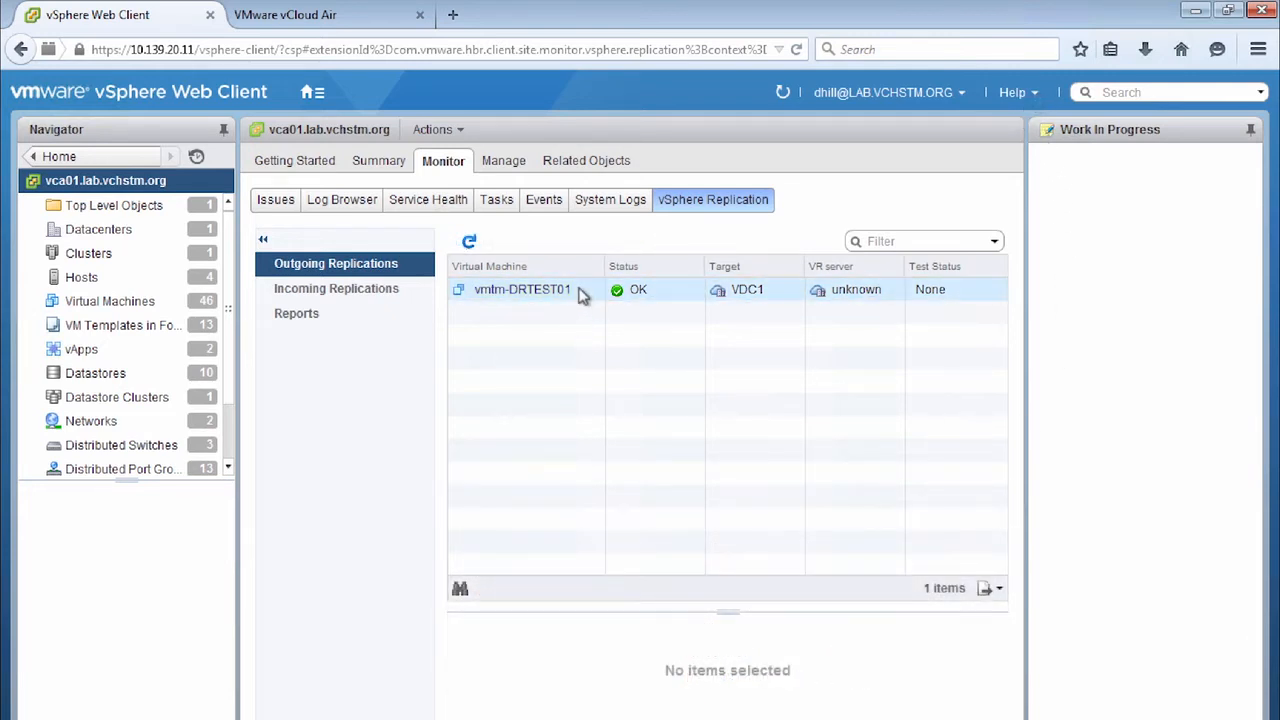
# Step: Select the vmtm-DRTEST01 replication and enable the Recent Tasks pane to watch its test recovery task
pyautogui.click(520, 288)
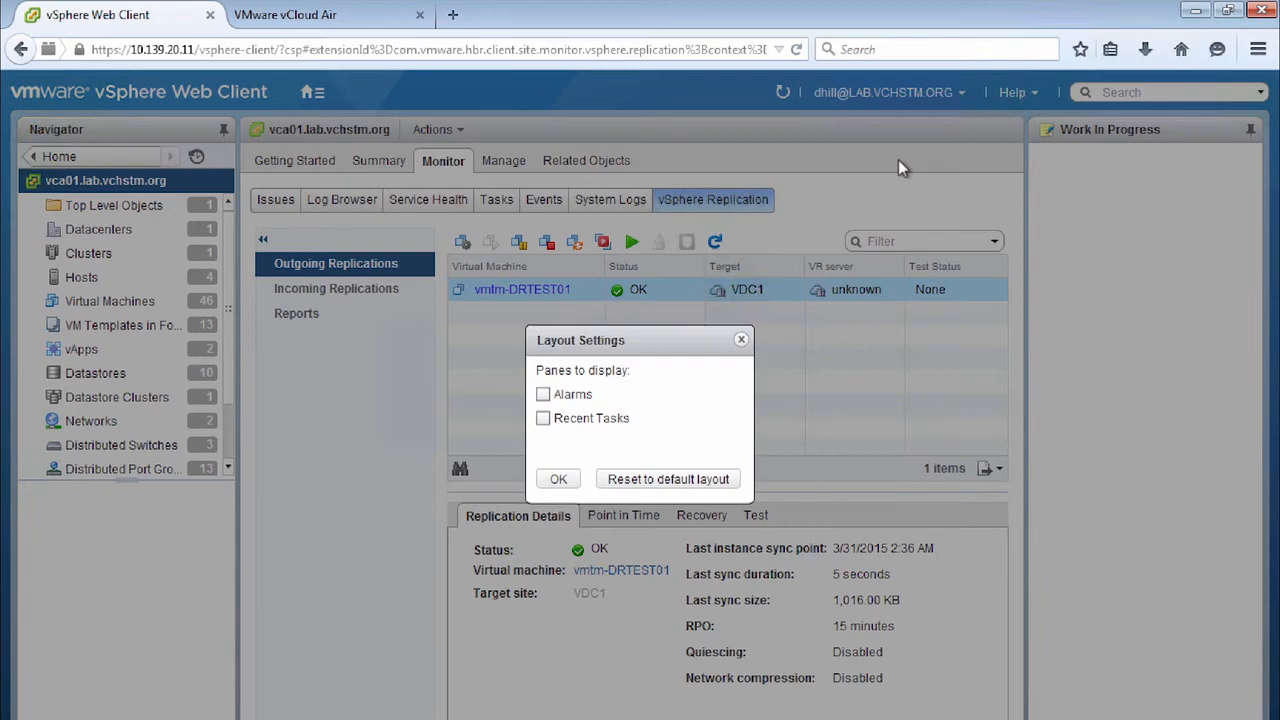
pyautogui.click(544, 418)
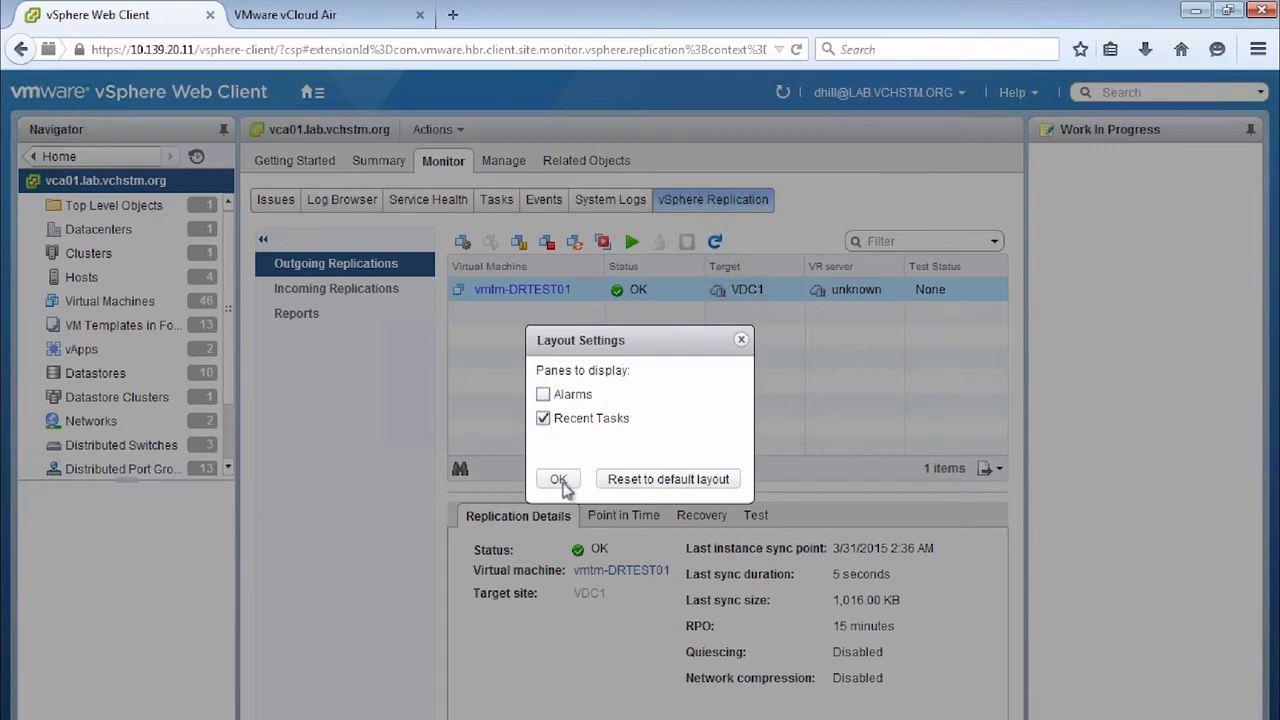
pyautogui.click(558, 478)
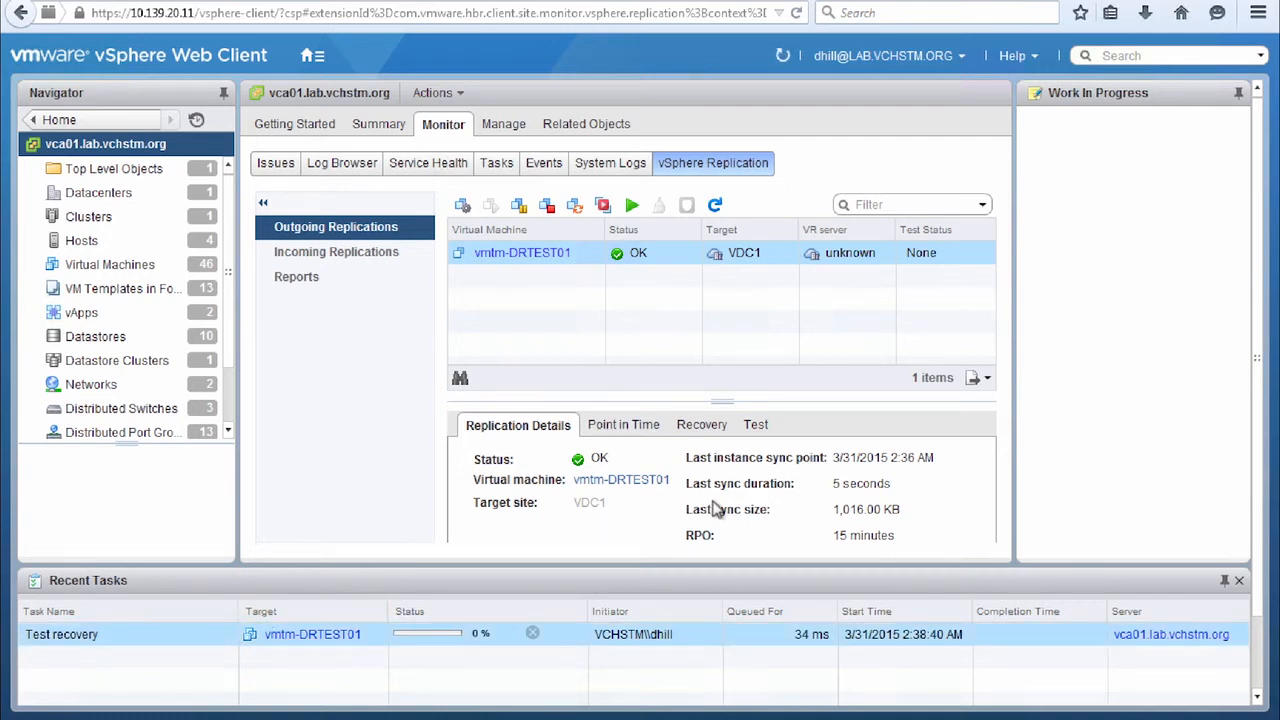
pyautogui.moveTo(312, 634)
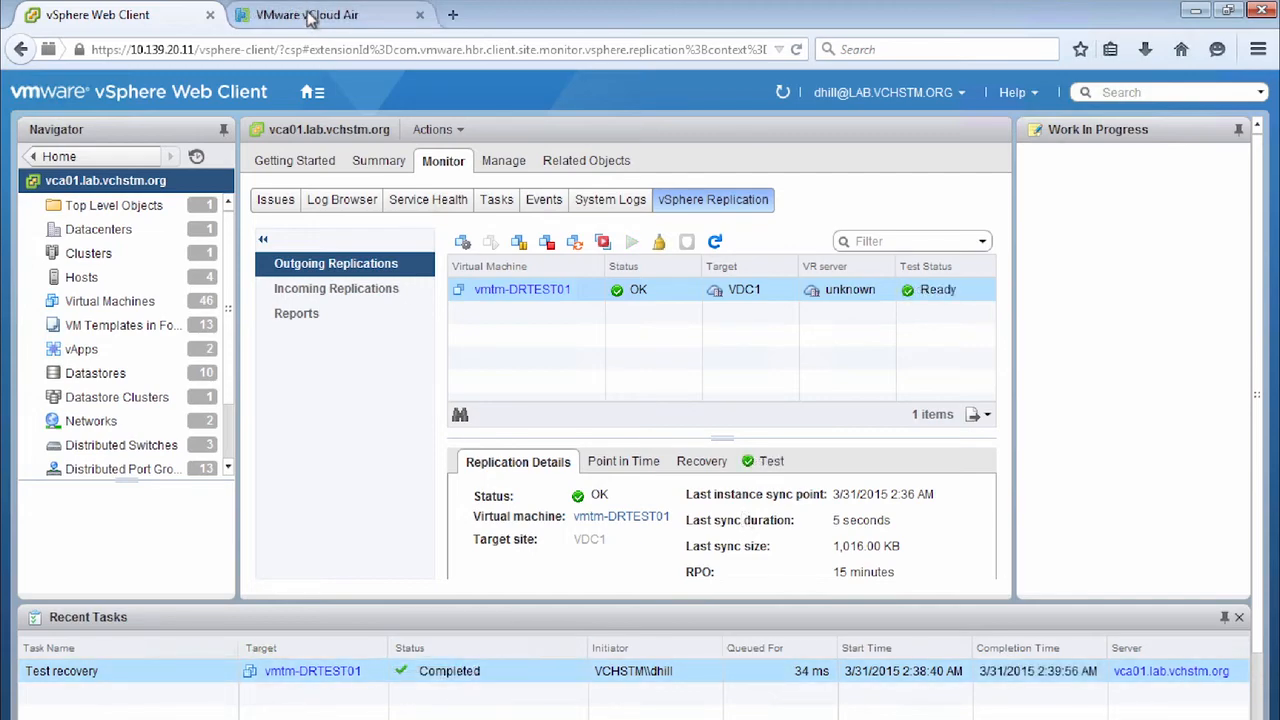
# Step: Switch to vCloud Air Disaster Recovery and view Replication Status, where vmtm-DRTEST01 shows Success
pyautogui.click(308, 14)
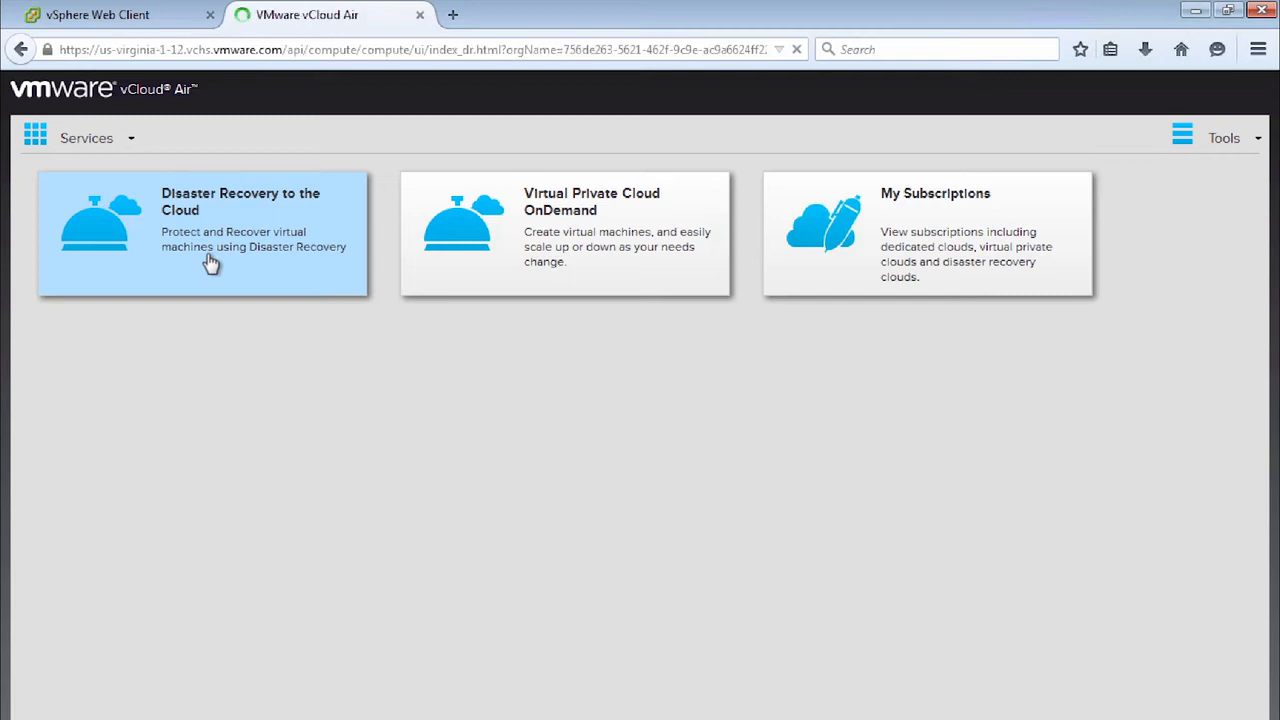
pyautogui.click(200, 232)
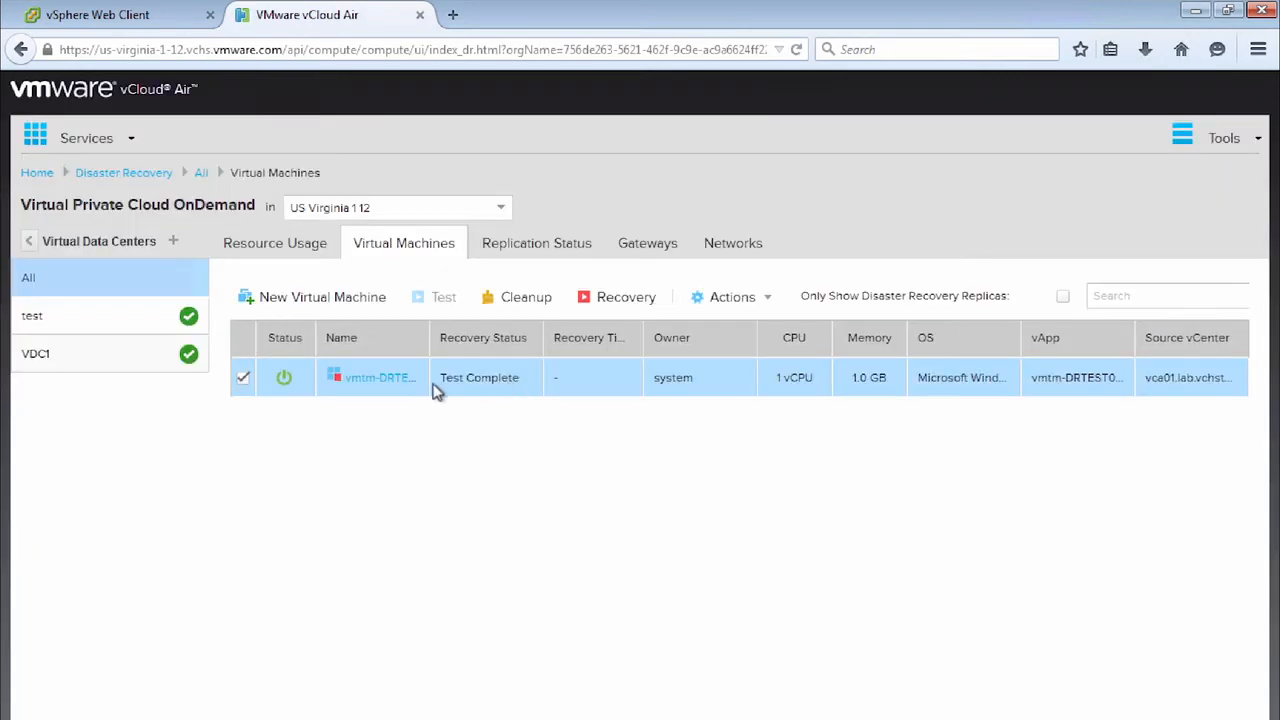
pyautogui.moveTo(376, 378)
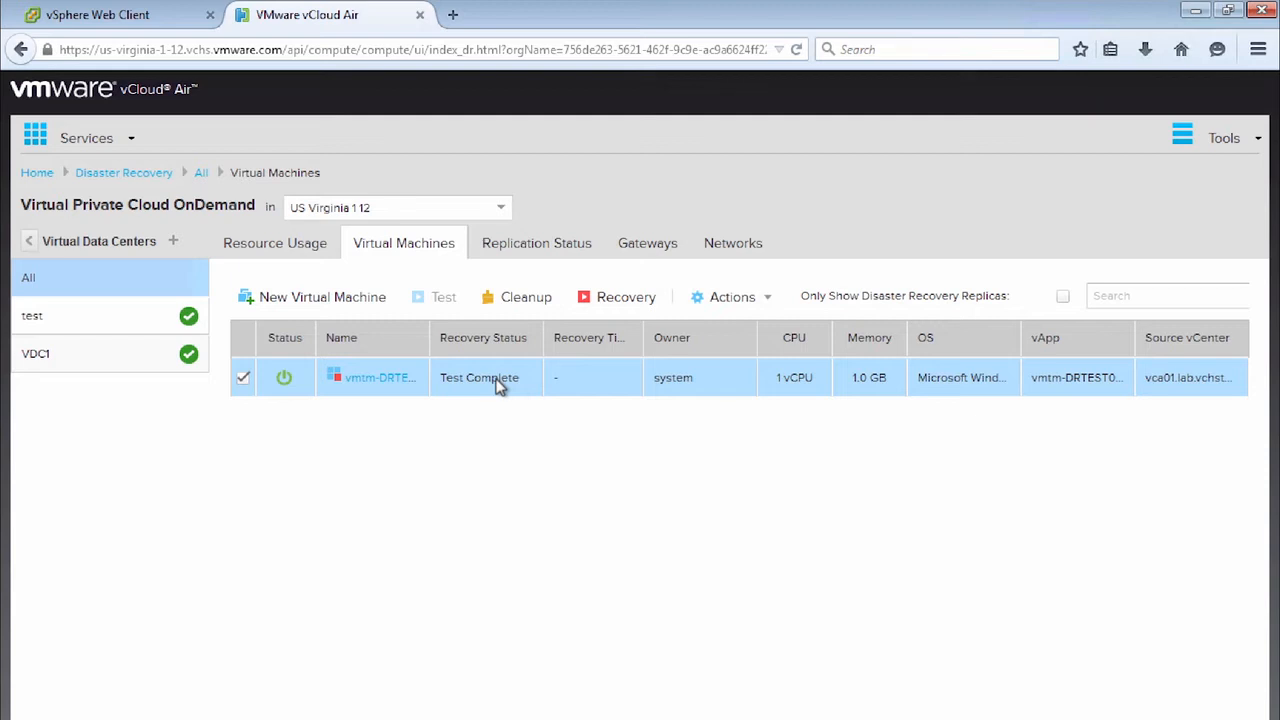
pyautogui.moveTo(500, 380)
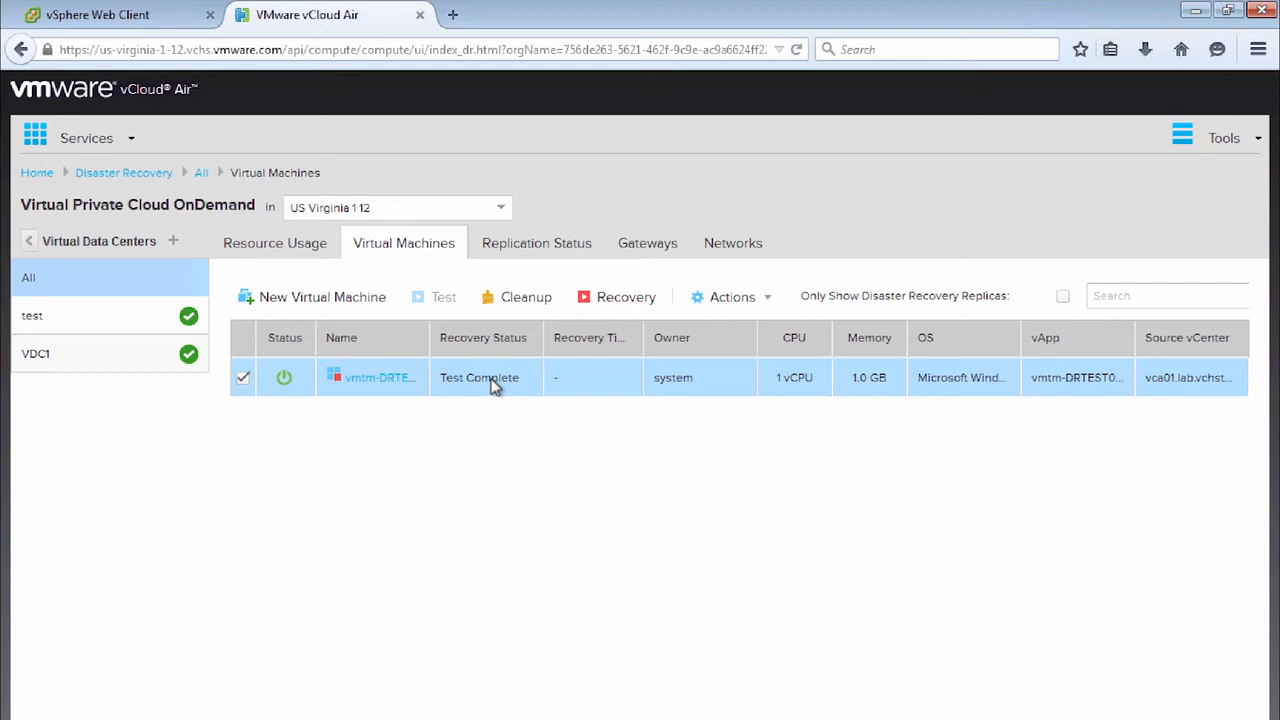
pyautogui.click(536, 244)
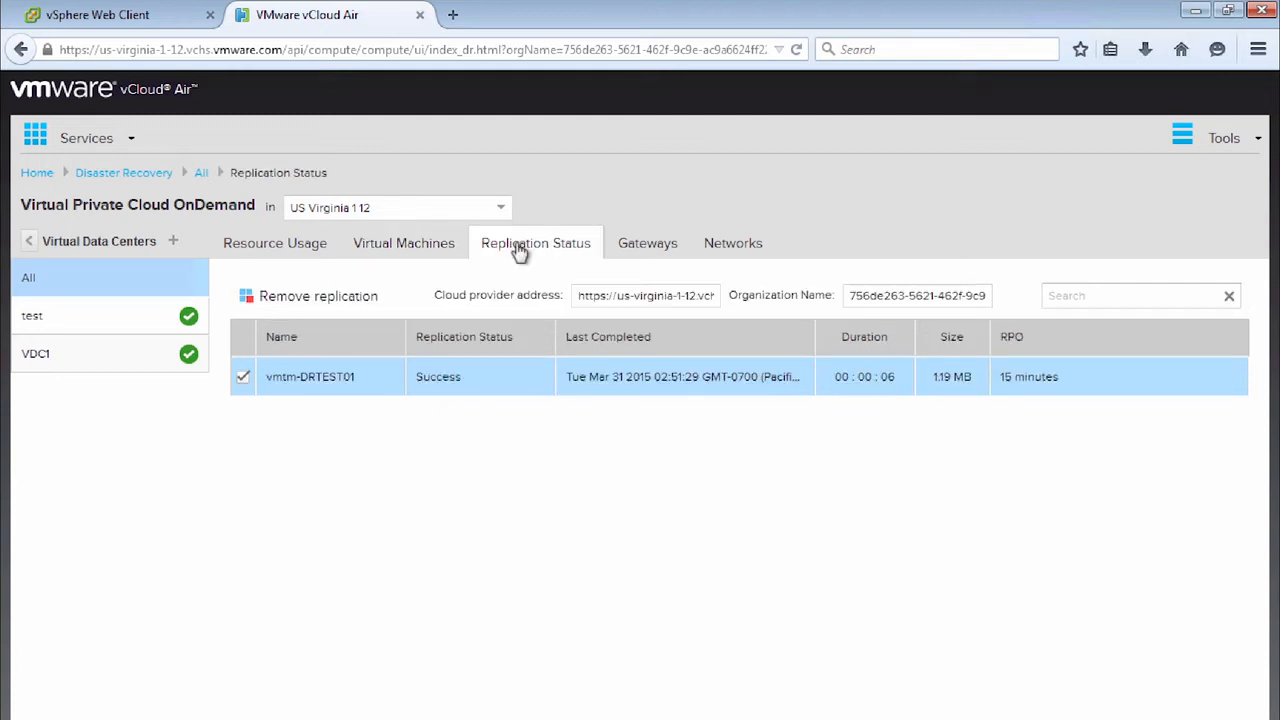
pyautogui.moveTo(556, 304)
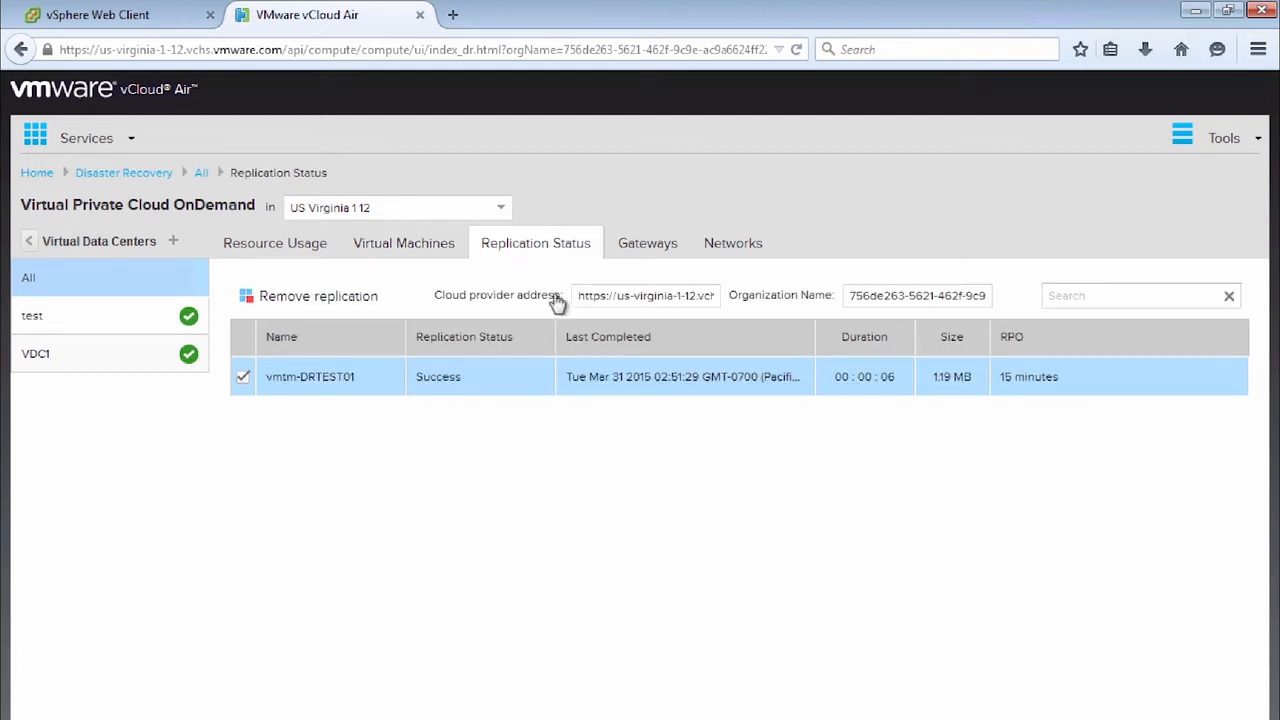
pyautogui.moveTo(512, 388)
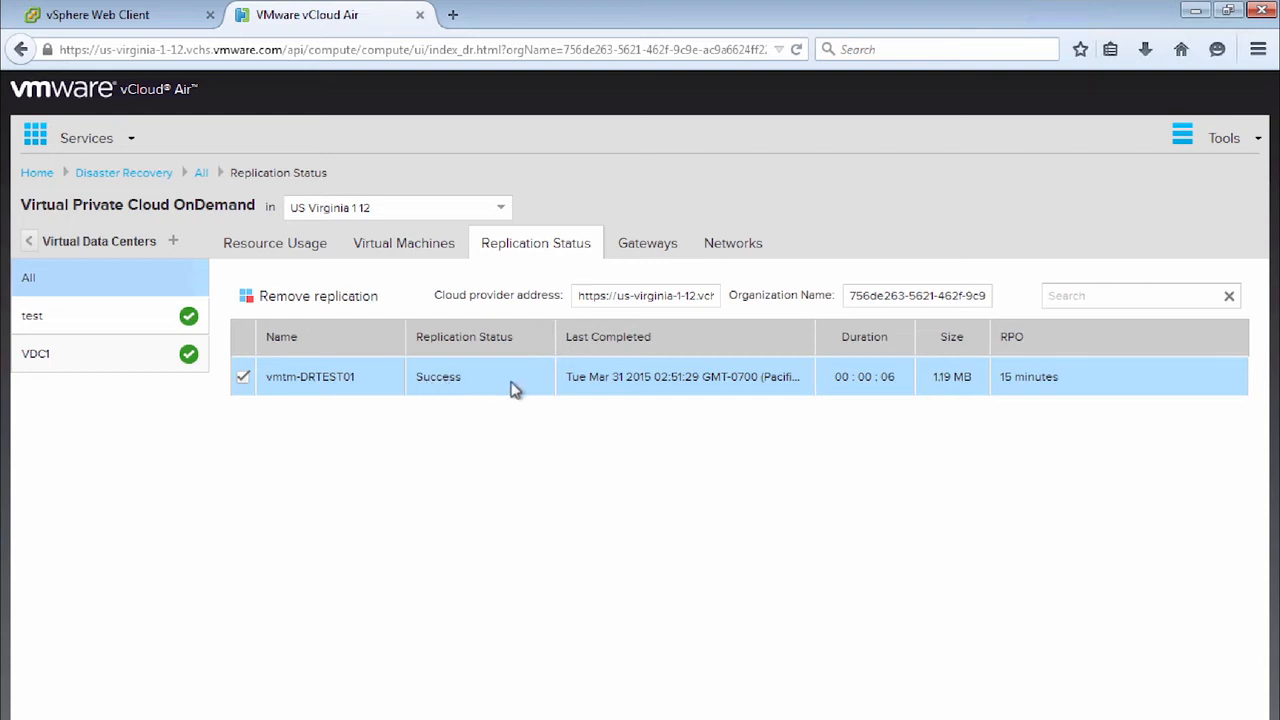
pyautogui.moveTo(668, 390)
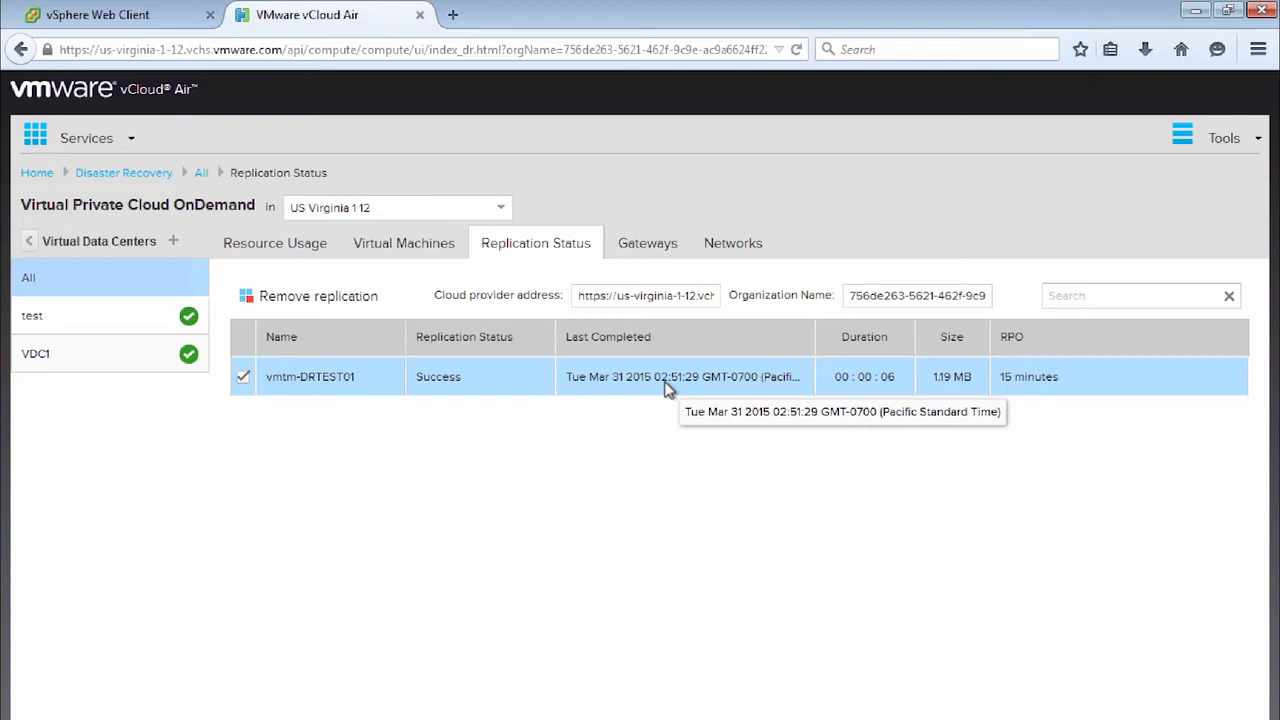
pyautogui.moveTo(472, 376)
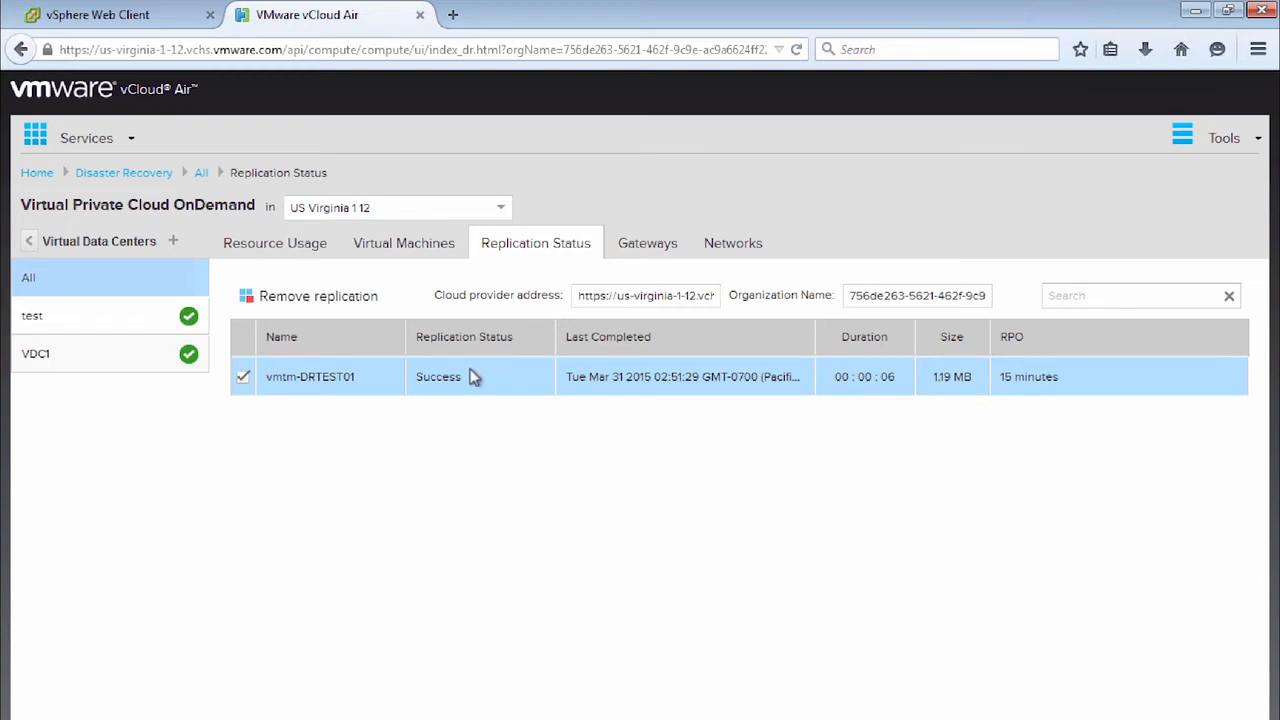
pyautogui.moveTo(462, 378)
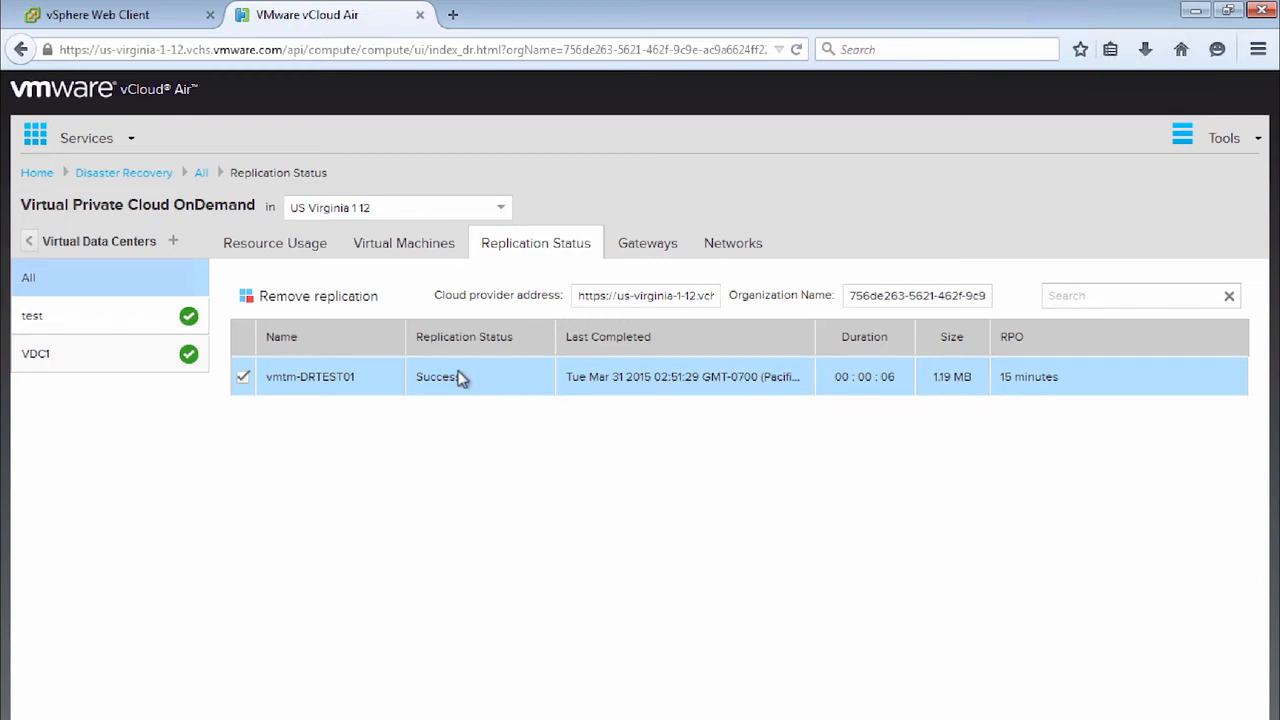
pyautogui.moveTo(428, 256)
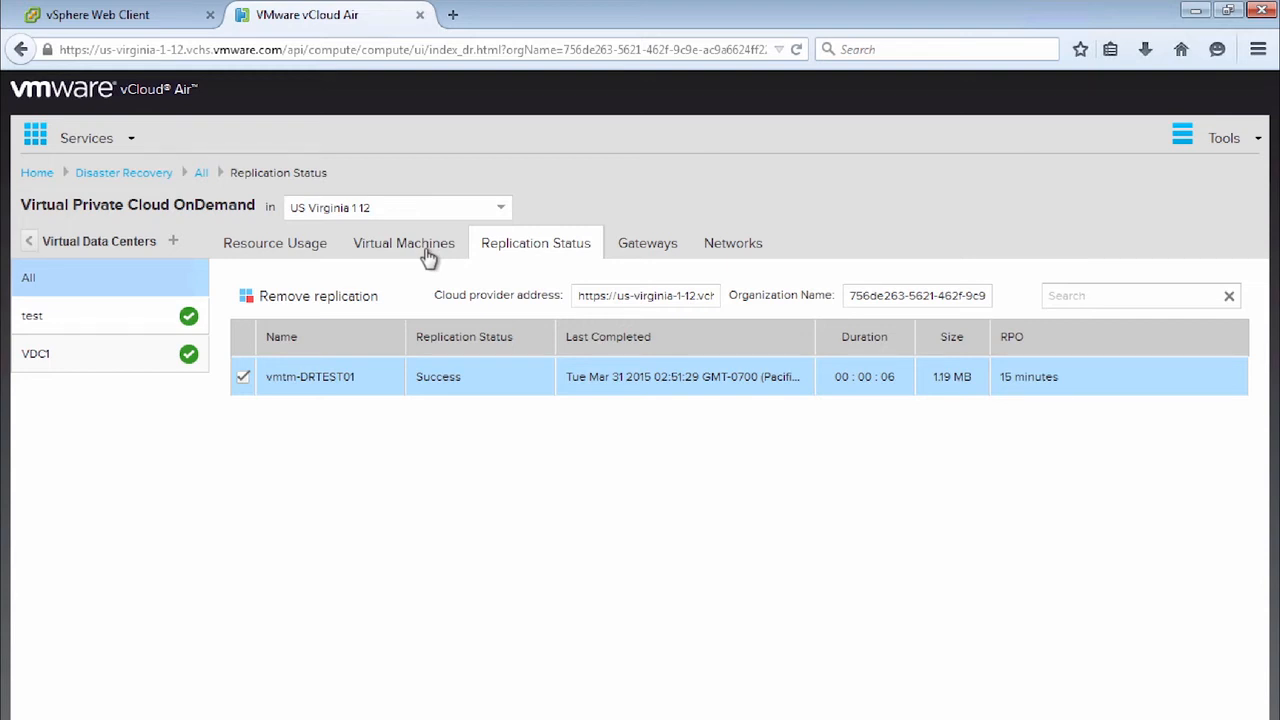
# Step: From the Virtual Machines list, open the console of test VM vmtm-DRTEST01
pyautogui.click(404, 244)
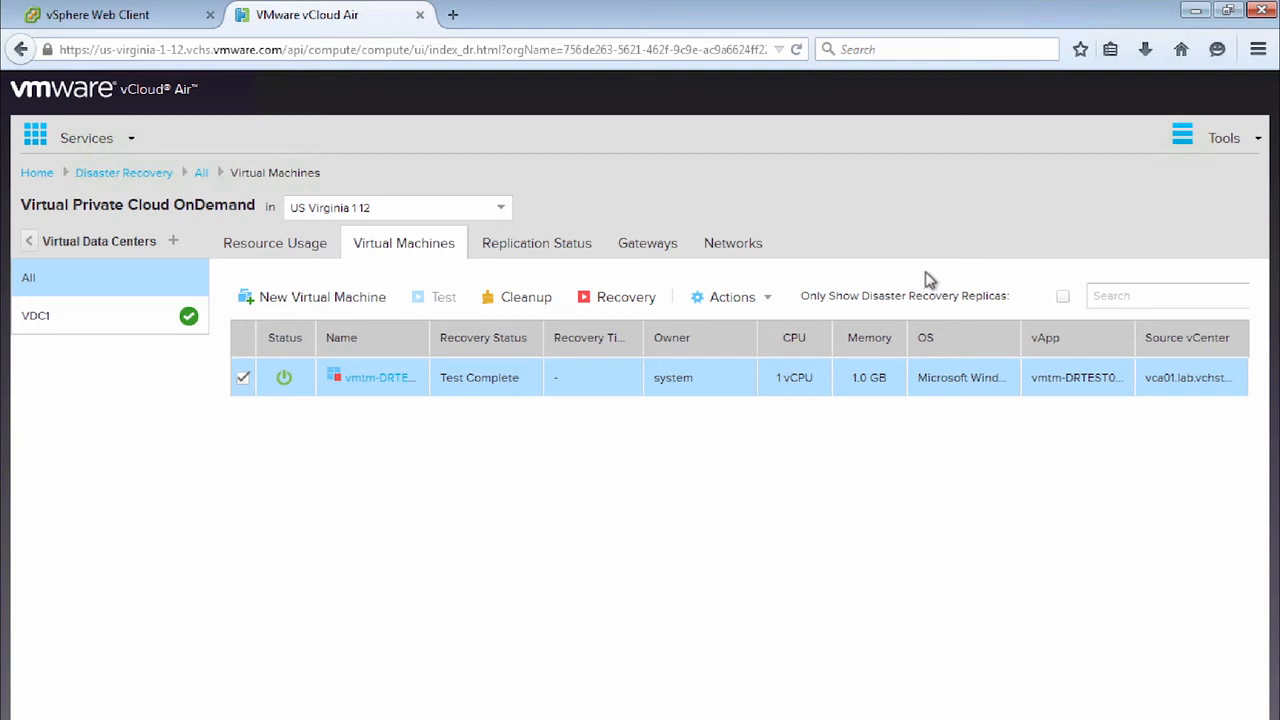
pyautogui.moveTo(452, 464)
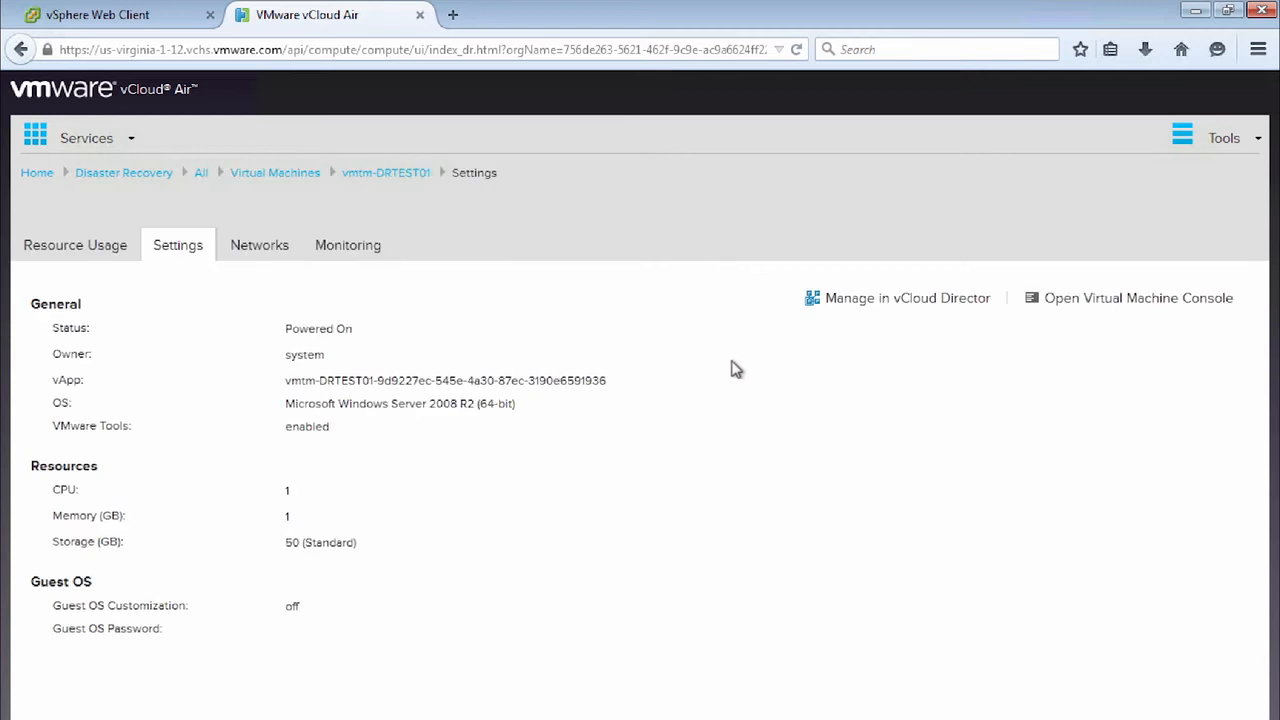
pyautogui.scroll(-3)
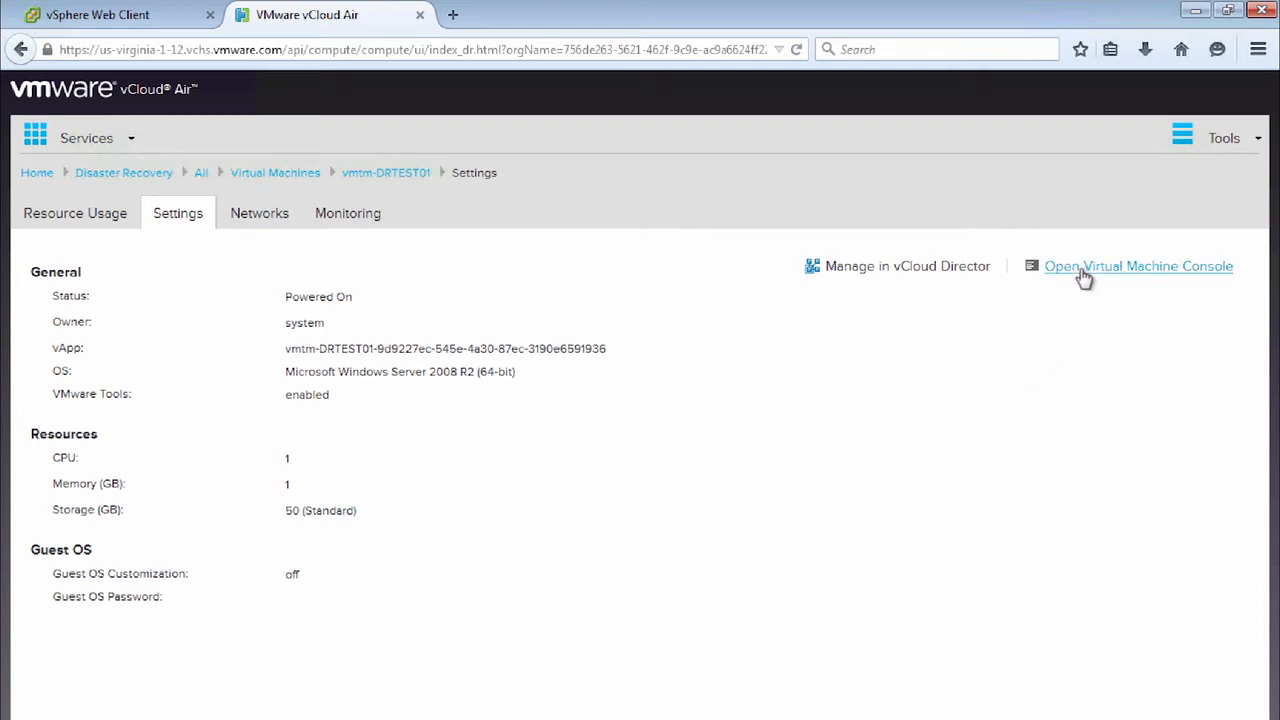
pyautogui.click(1138, 266)
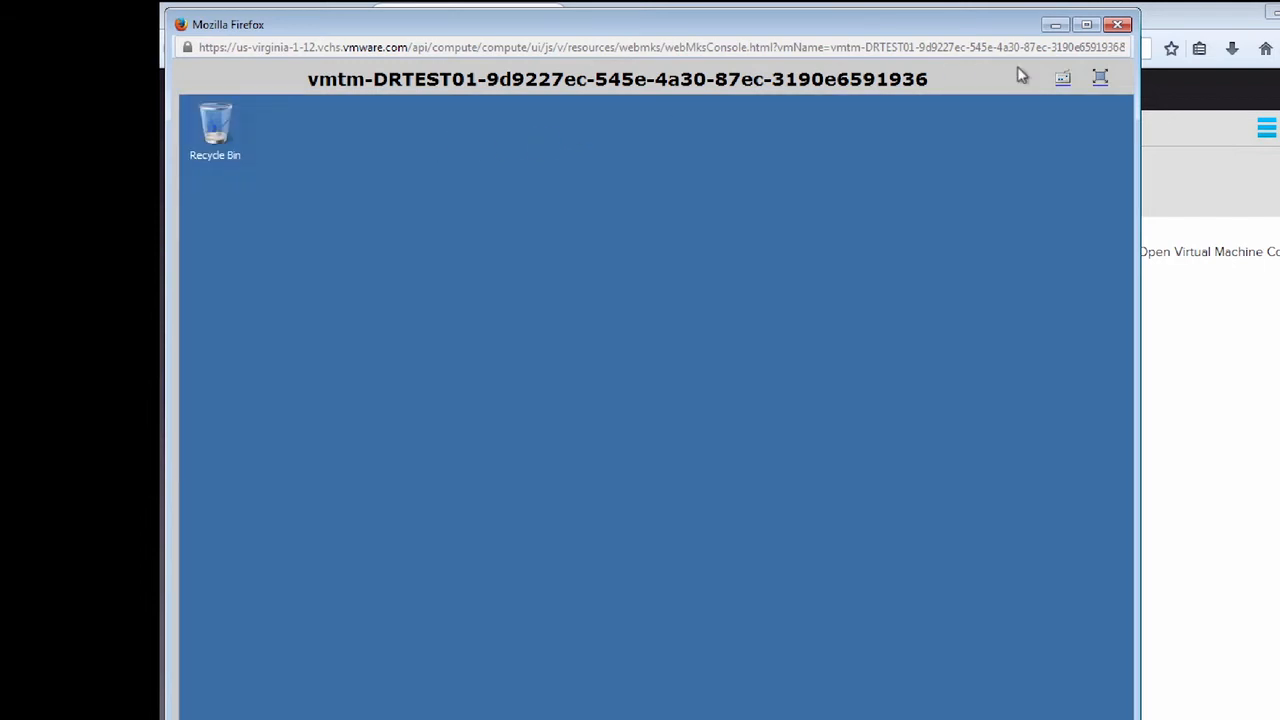
# Step: Launch cmd via Start > Run on the VM desktop and maximize the Command Prompt
pyautogui.click(1100, 78)
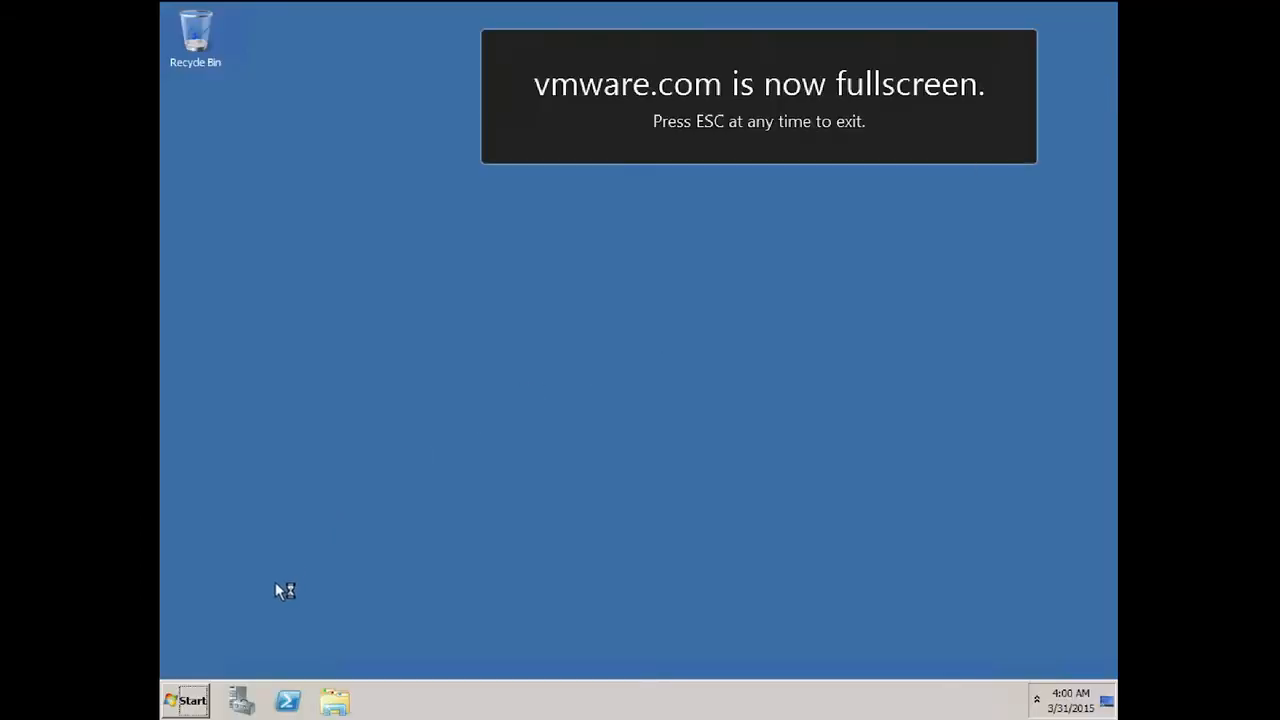
pyautogui.click(184, 700)
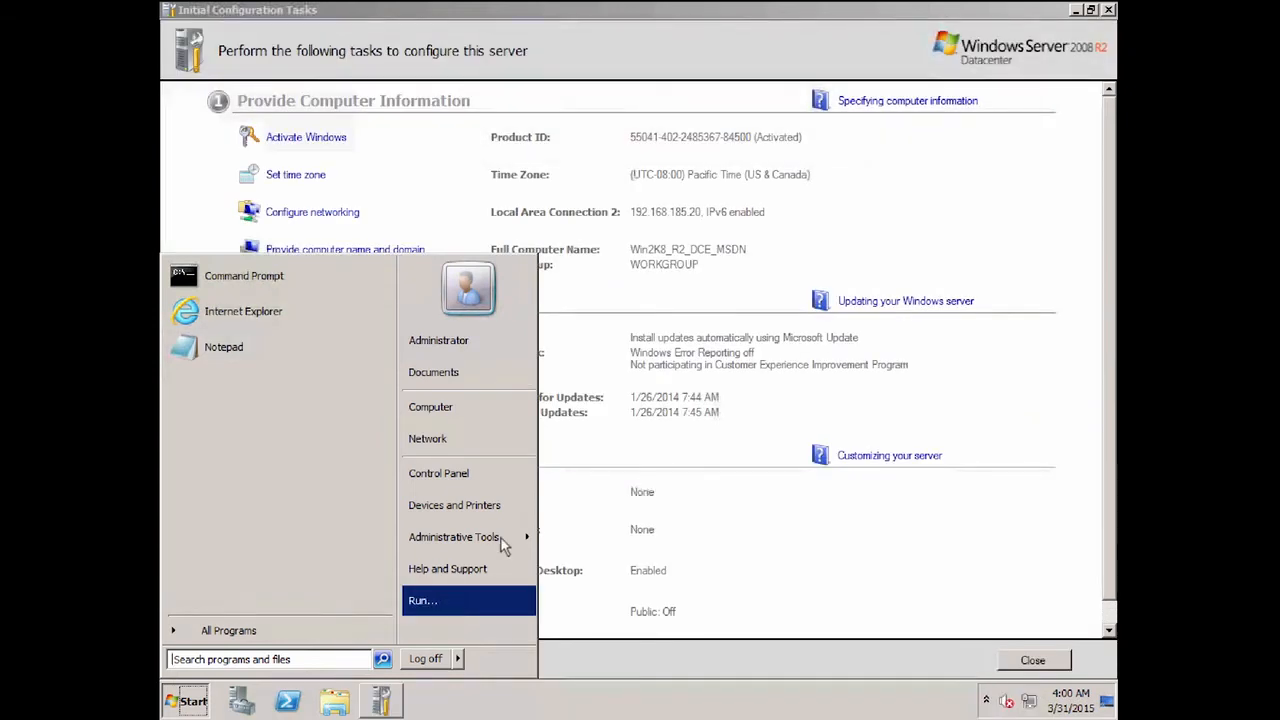
pyautogui.click(422, 600)
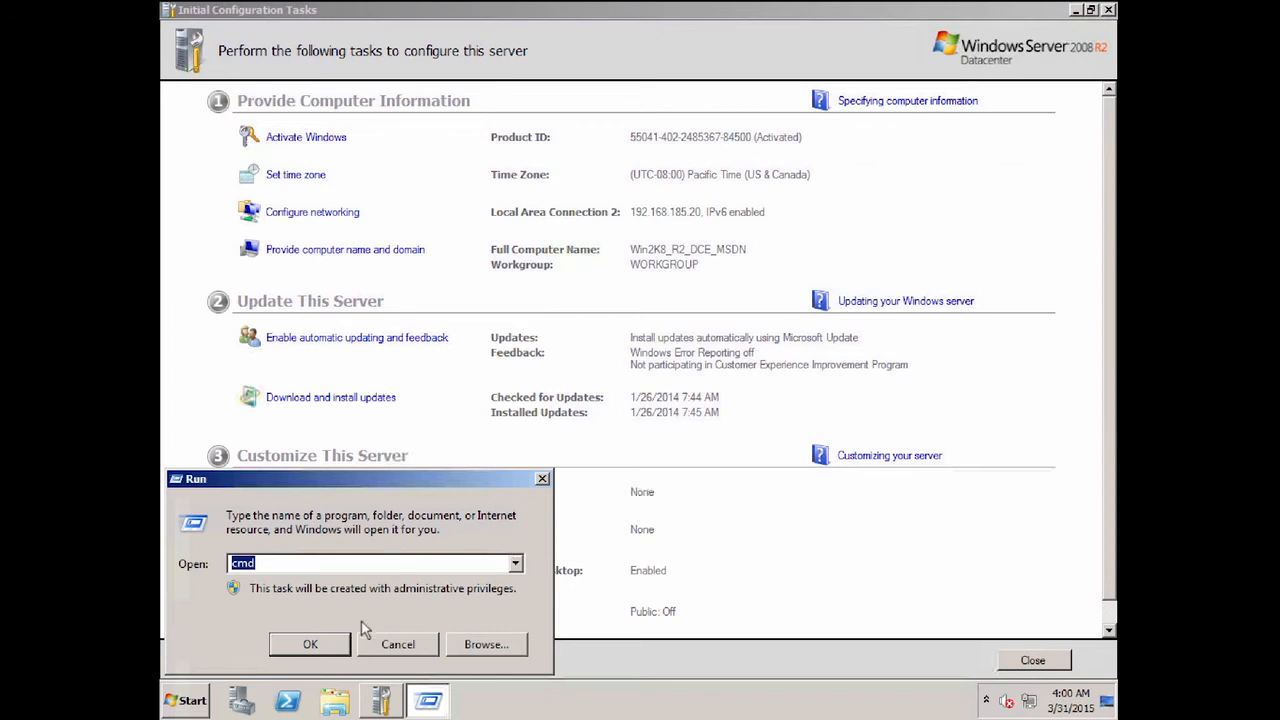
pyautogui.click(310, 644)
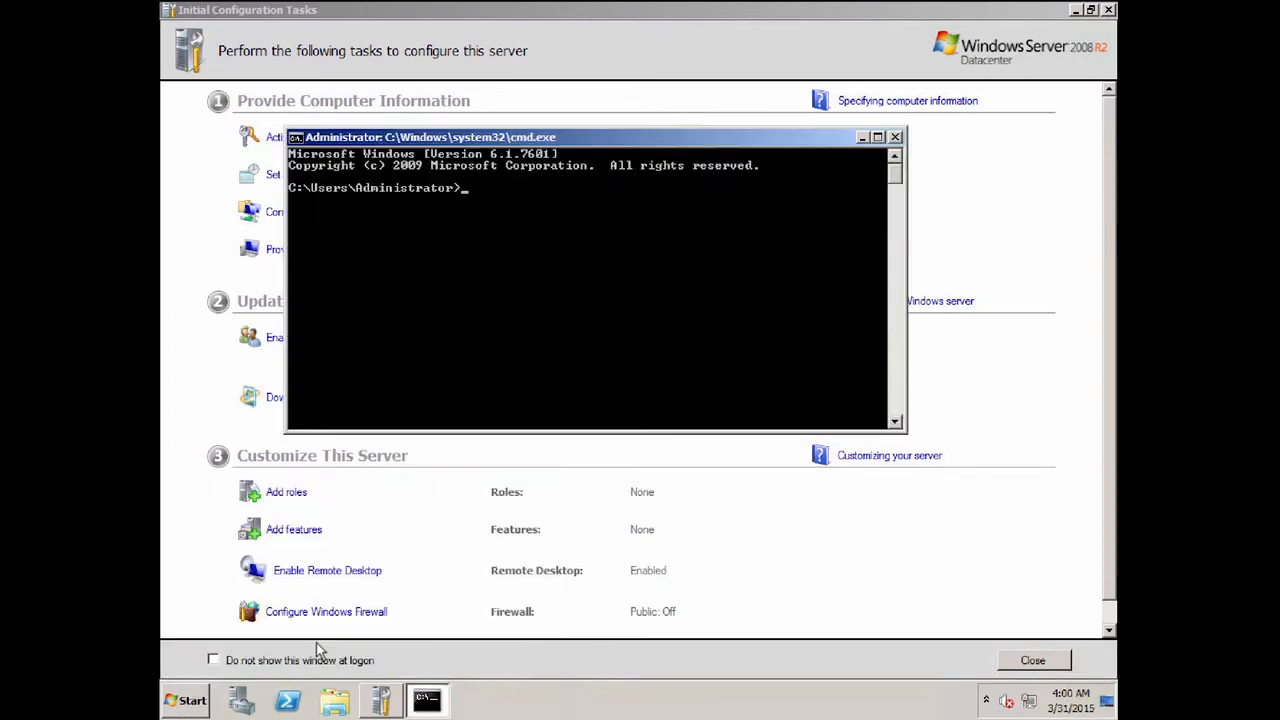
pyautogui.click(896, 136)
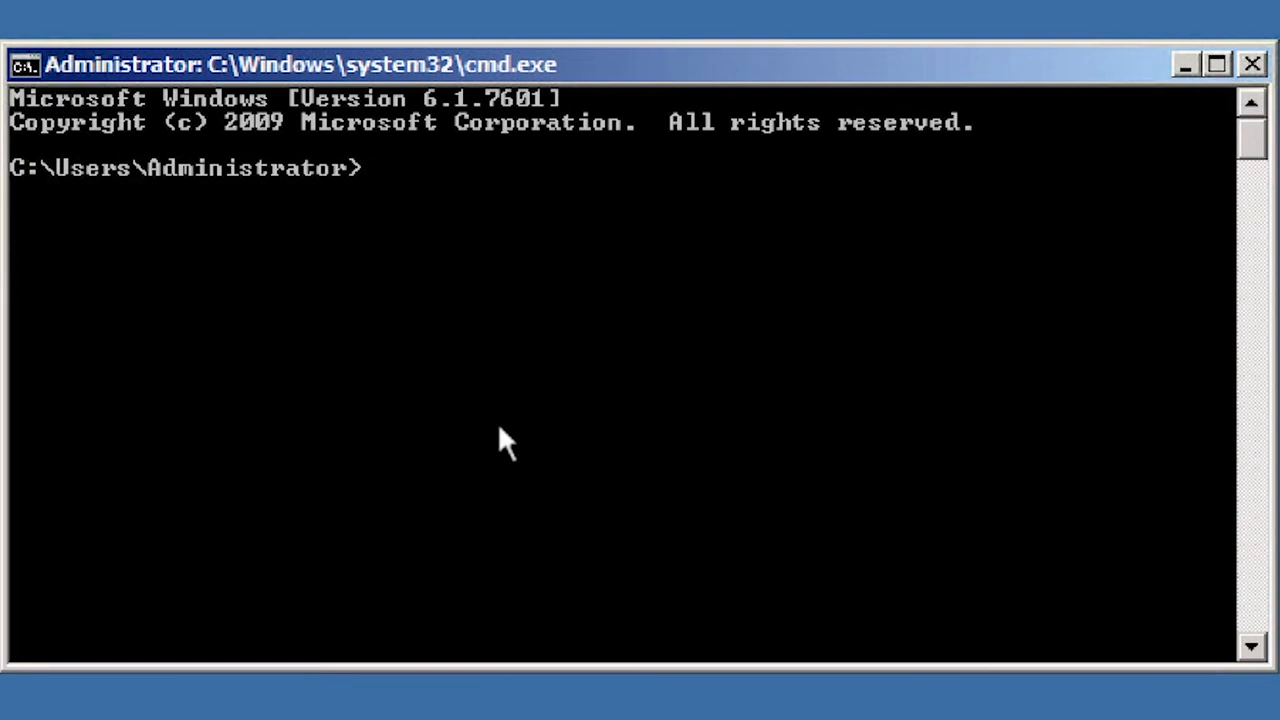
pyautogui.write('ipconfig')
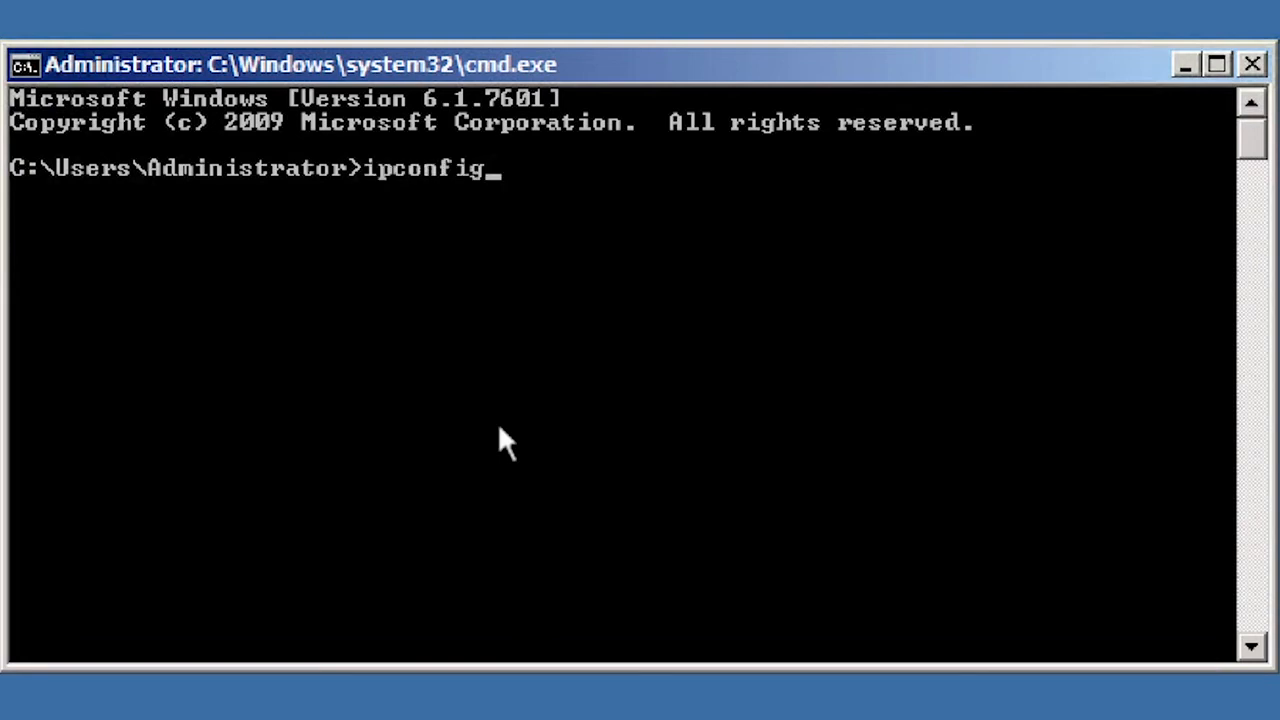
pyautogui.press('enter')
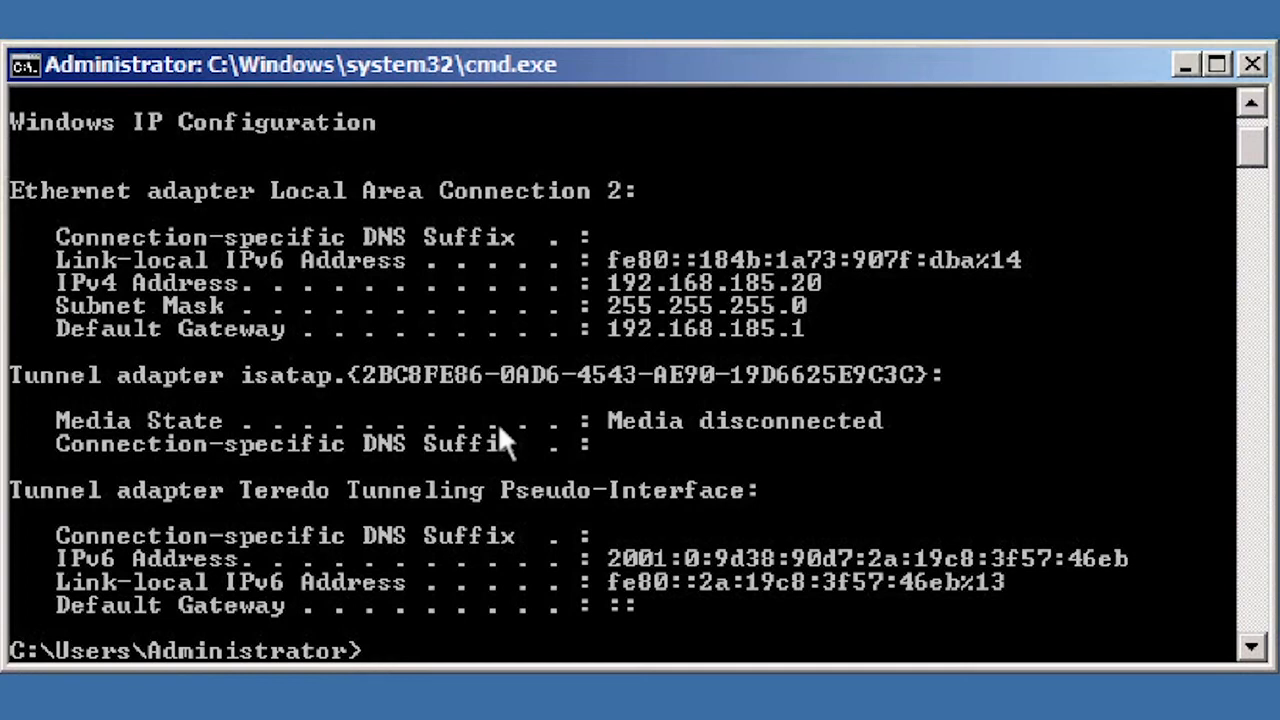
pyautogui.write('ping www.davidhi')
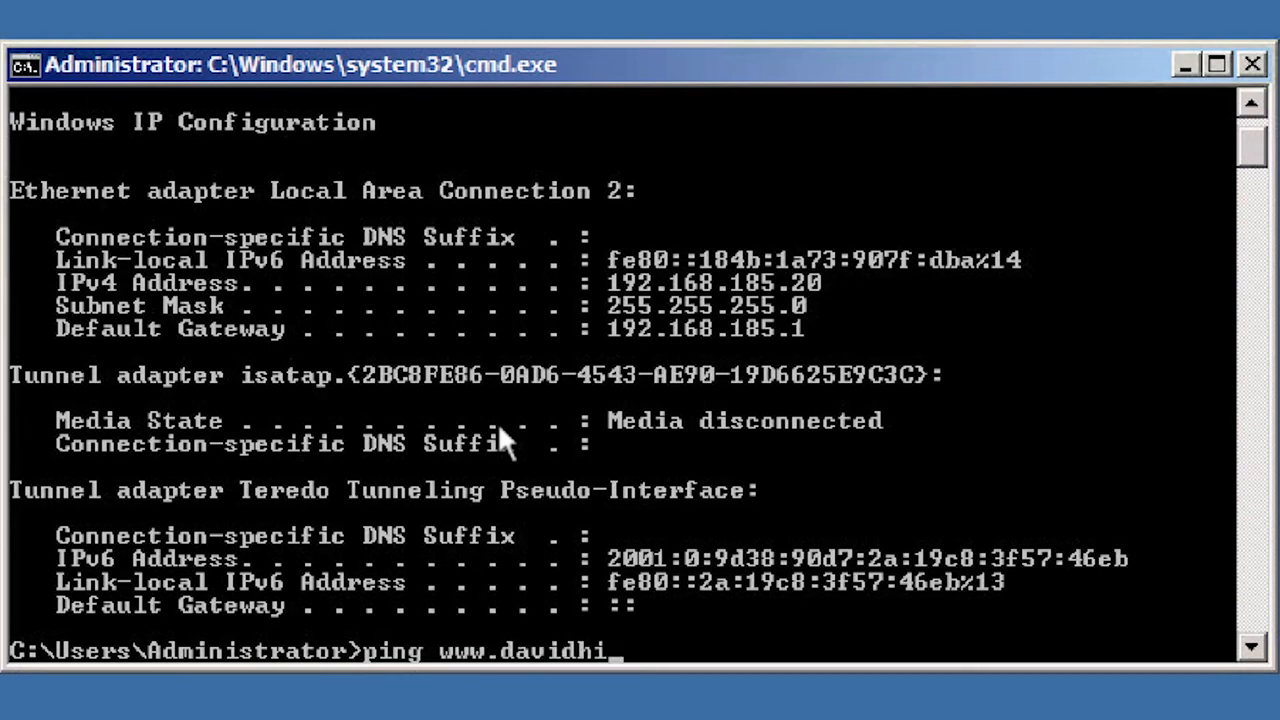
pyautogui.press('enter')
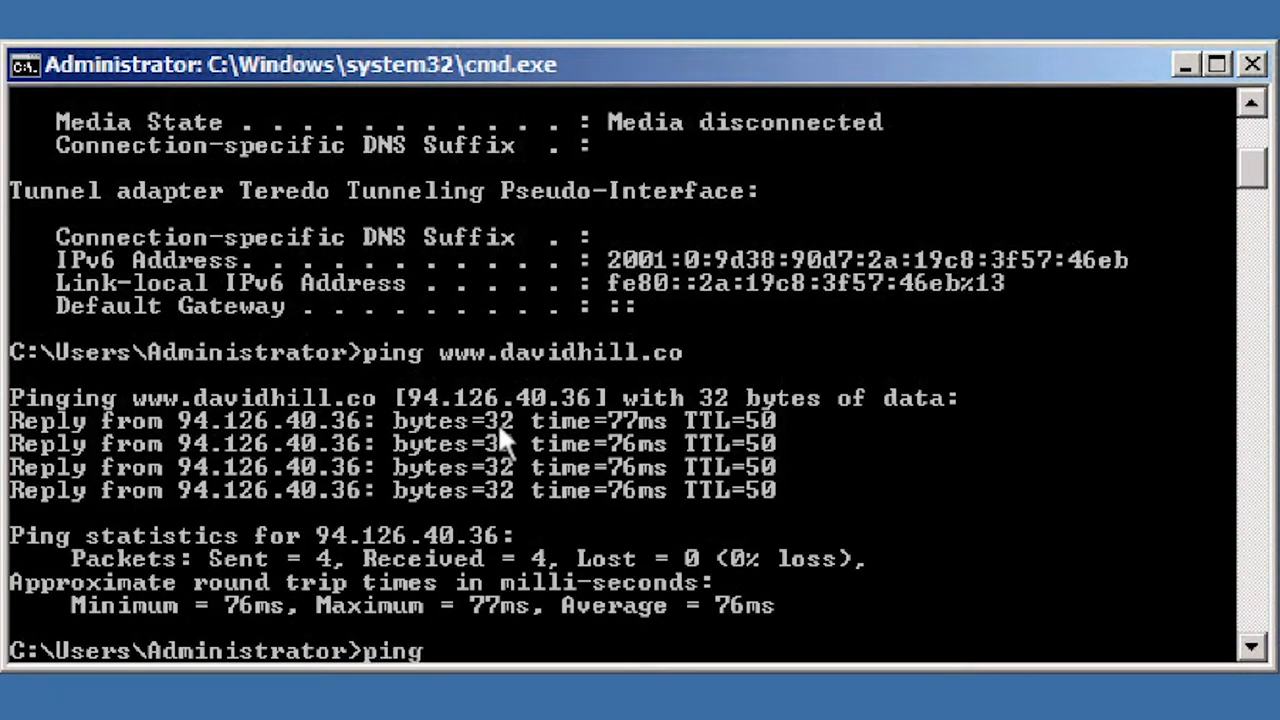
pyautogui.write('www.google.co.uk')
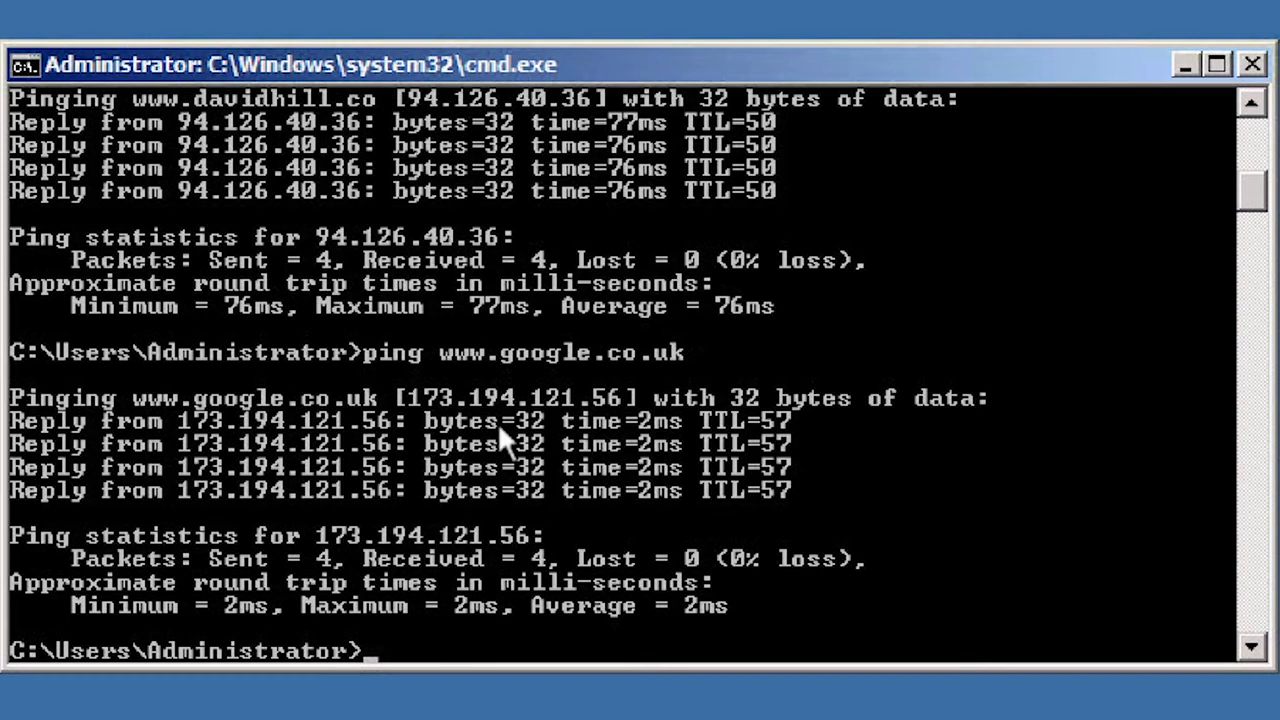
pyautogui.click(1252, 64)
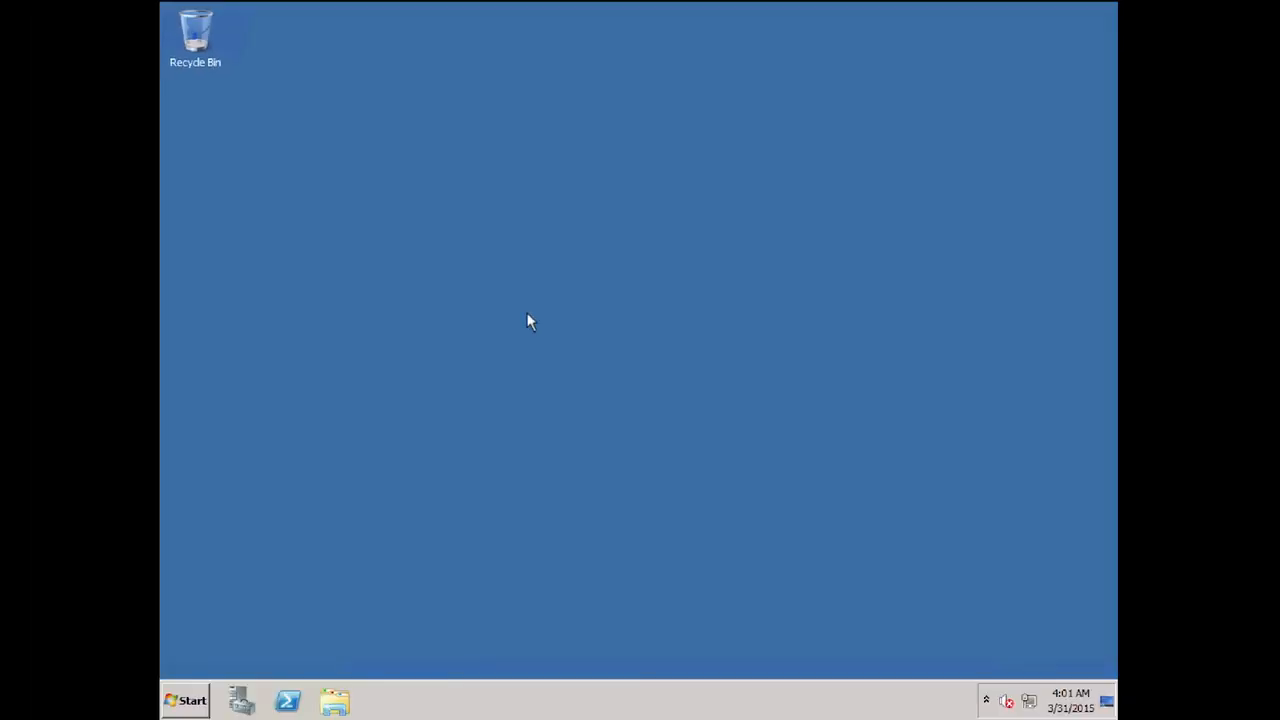
# Step: Exit the console back to the vCloud Air DR virtual machines list showing Test Complete
pyautogui.click(184, 700)
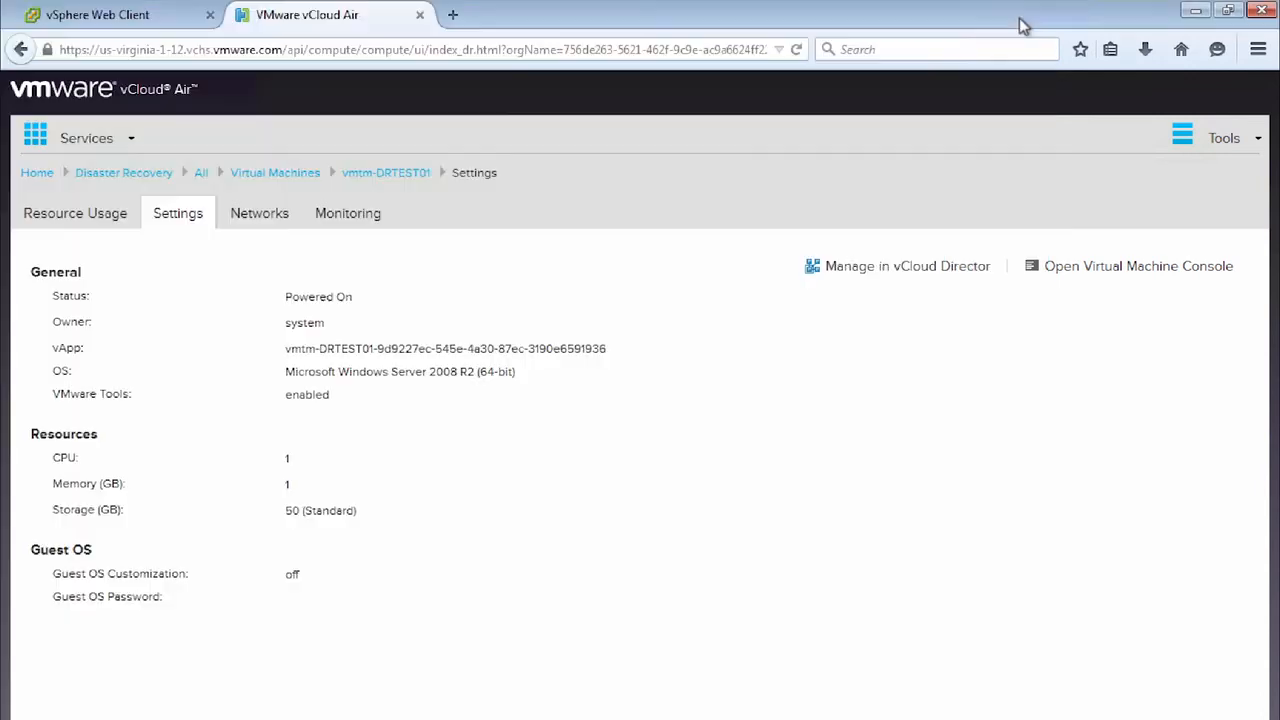
pyautogui.moveTo(704, 108)
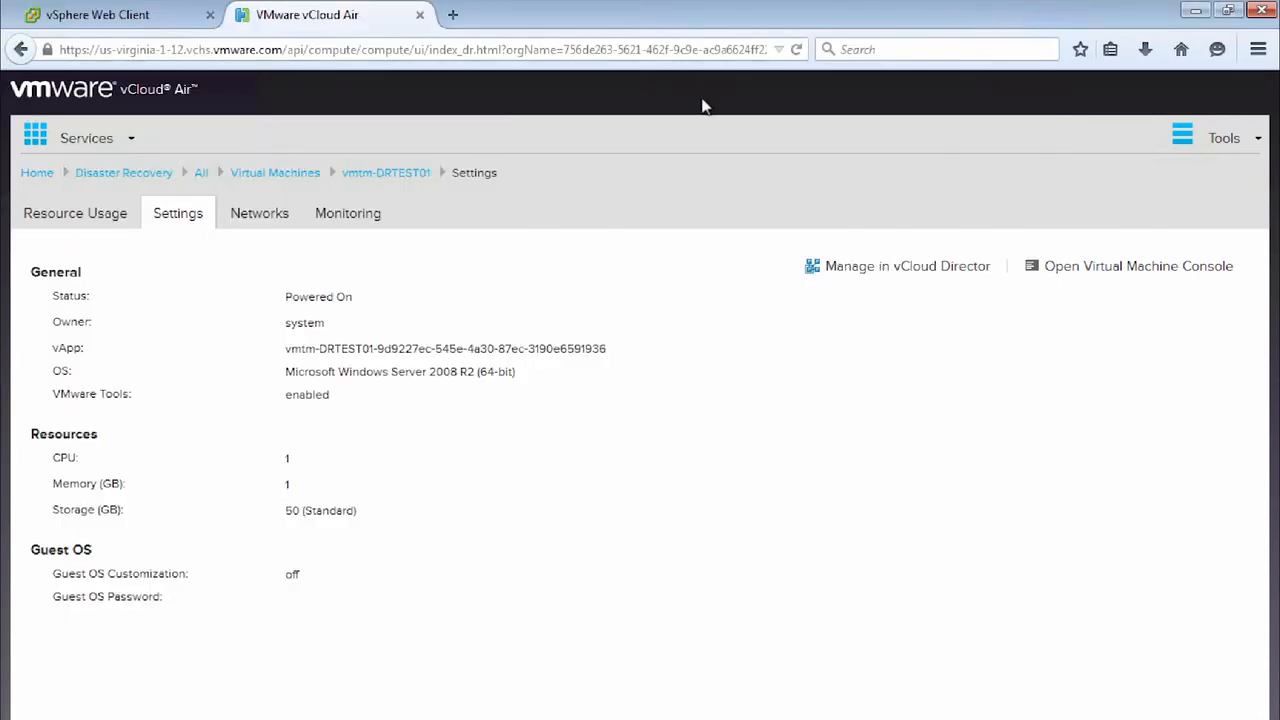
pyautogui.moveTo(916, 336)
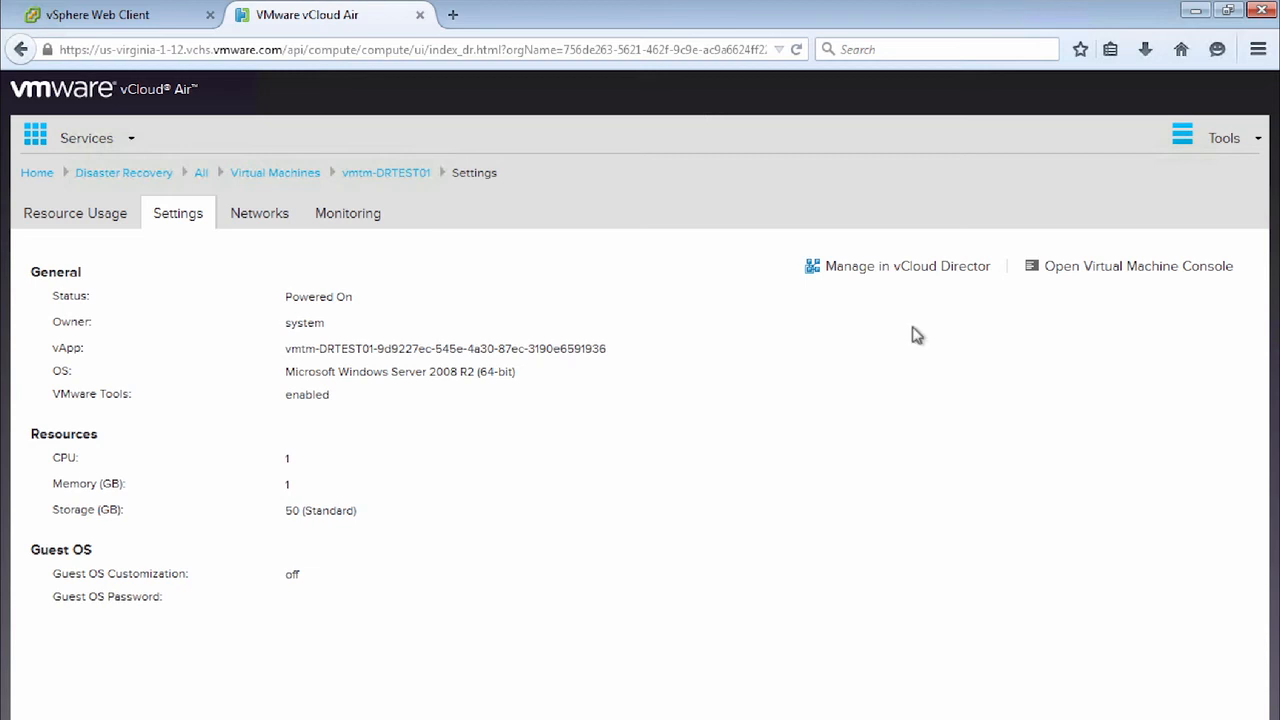
pyautogui.moveTo(124, 172)
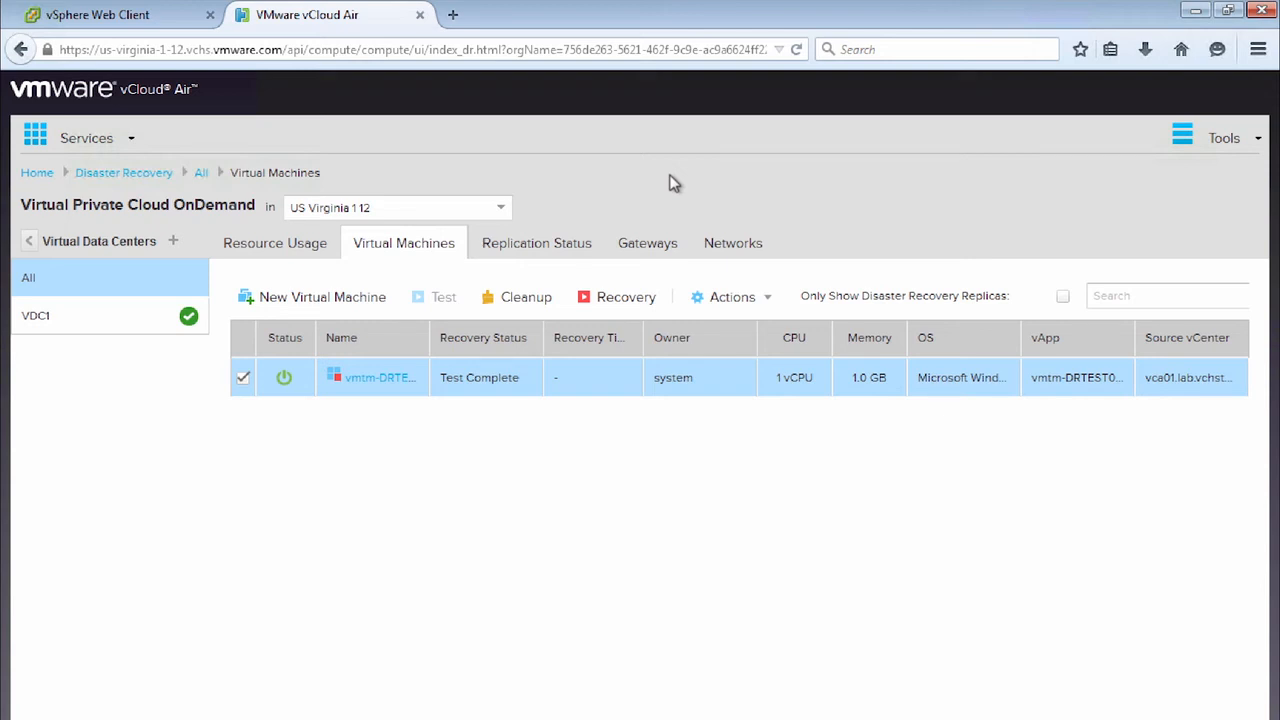
pyautogui.moveTo(620, 370)
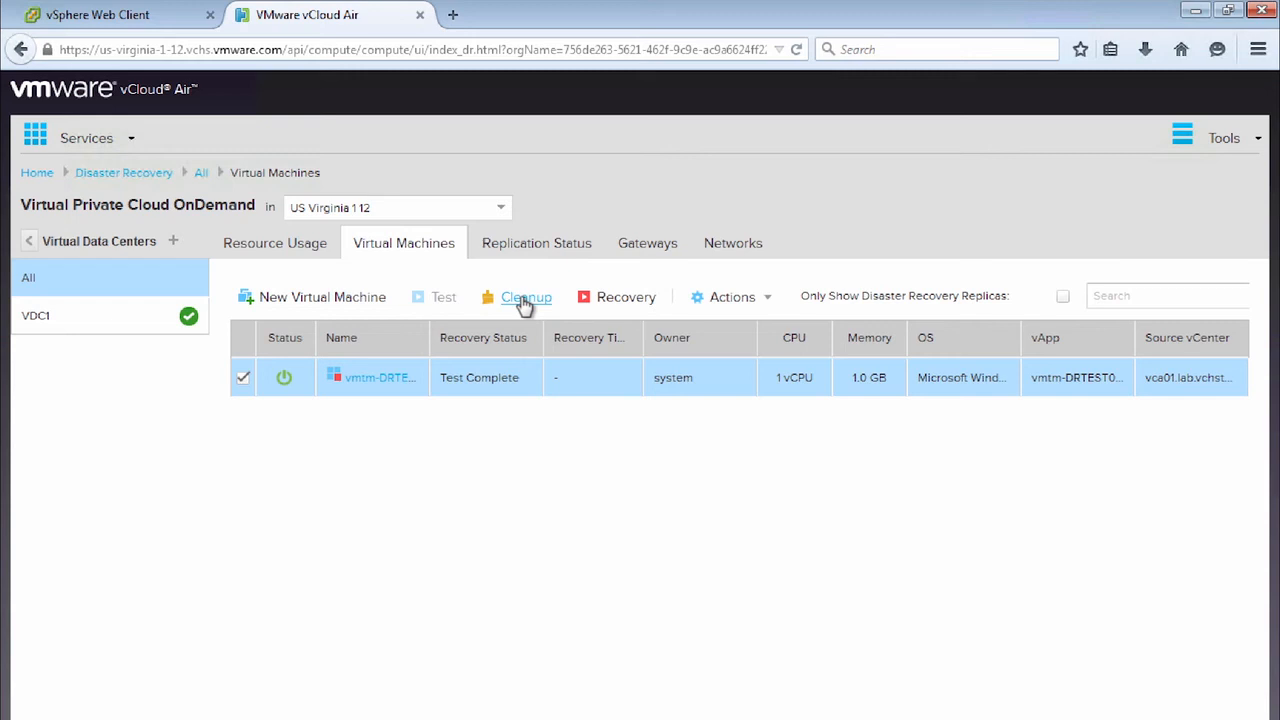
# Step: Run Cleanup on the recovery test and confirm, returning vmtm-DRTEST01 to replication in progress
pyautogui.click(526, 296)
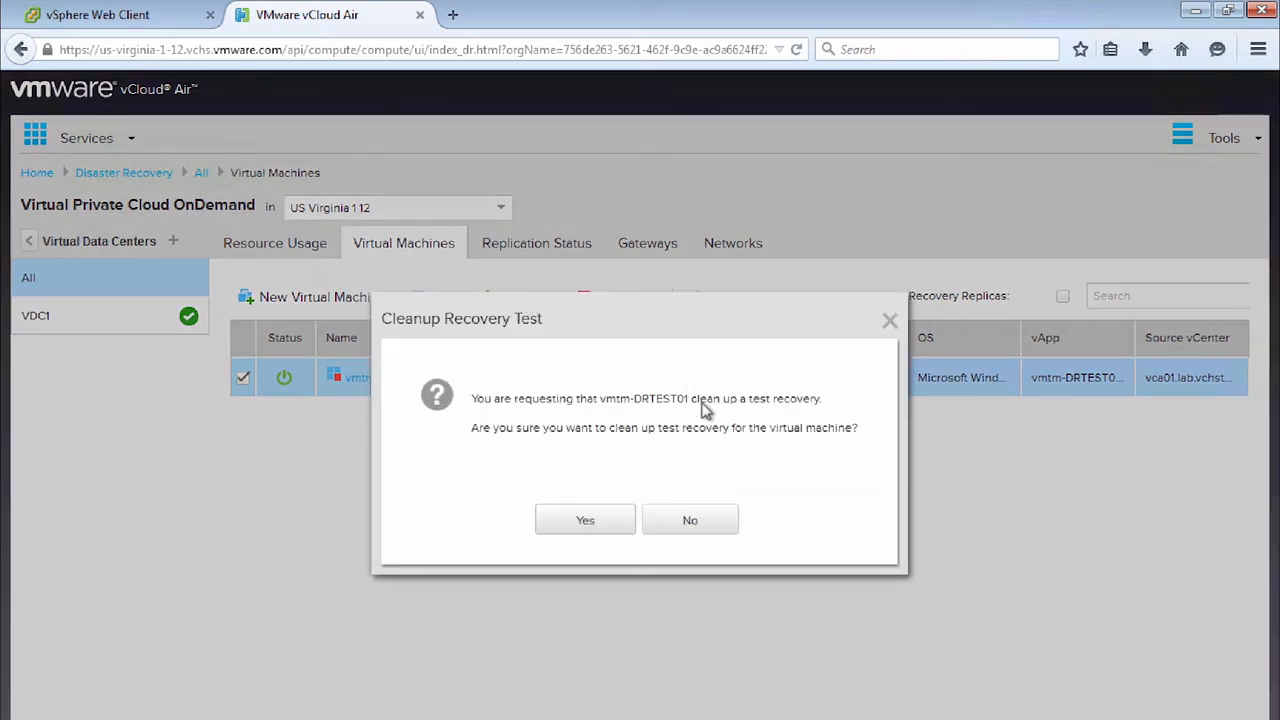
pyautogui.click(584, 520)
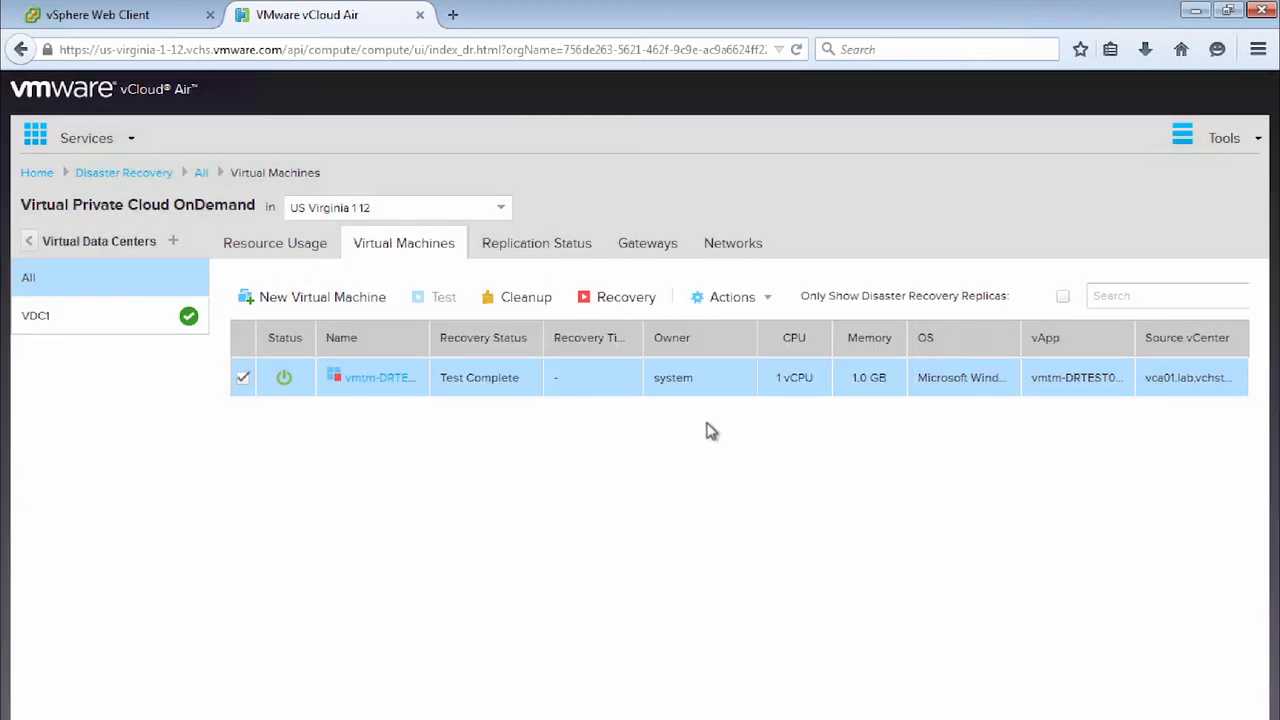
pyautogui.click(524, 296)
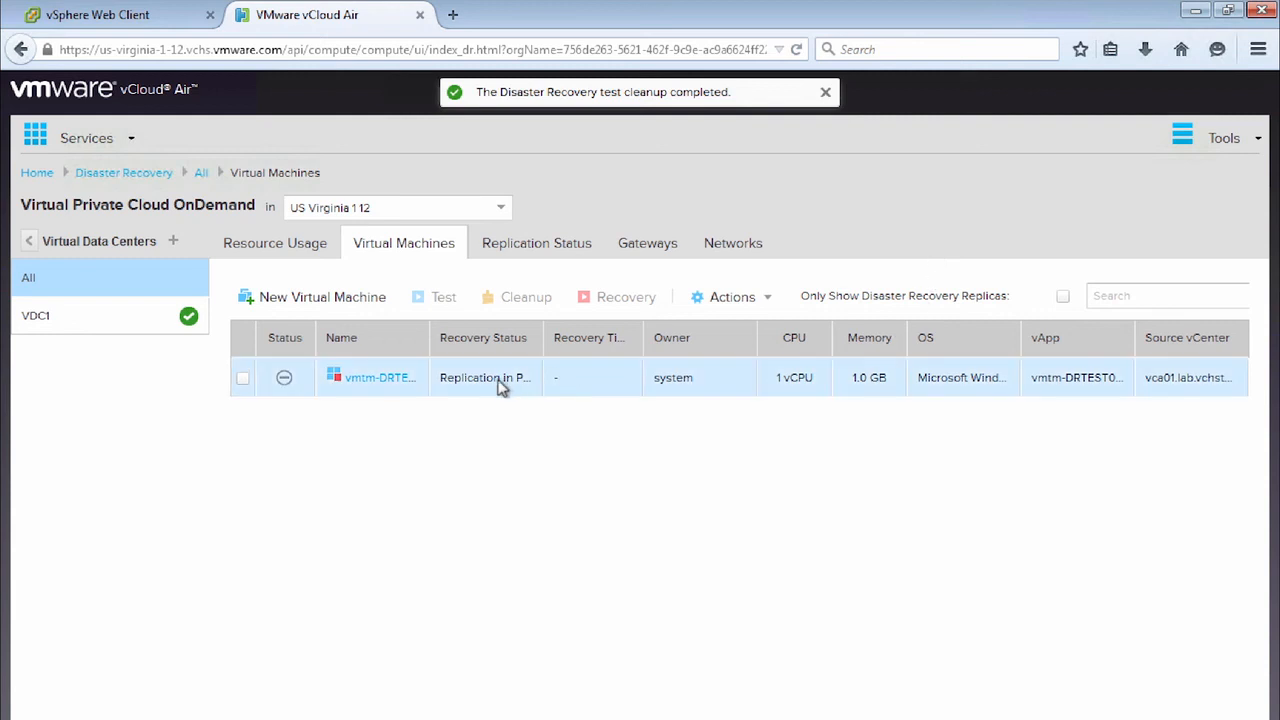
pyautogui.moveTo(484, 376)
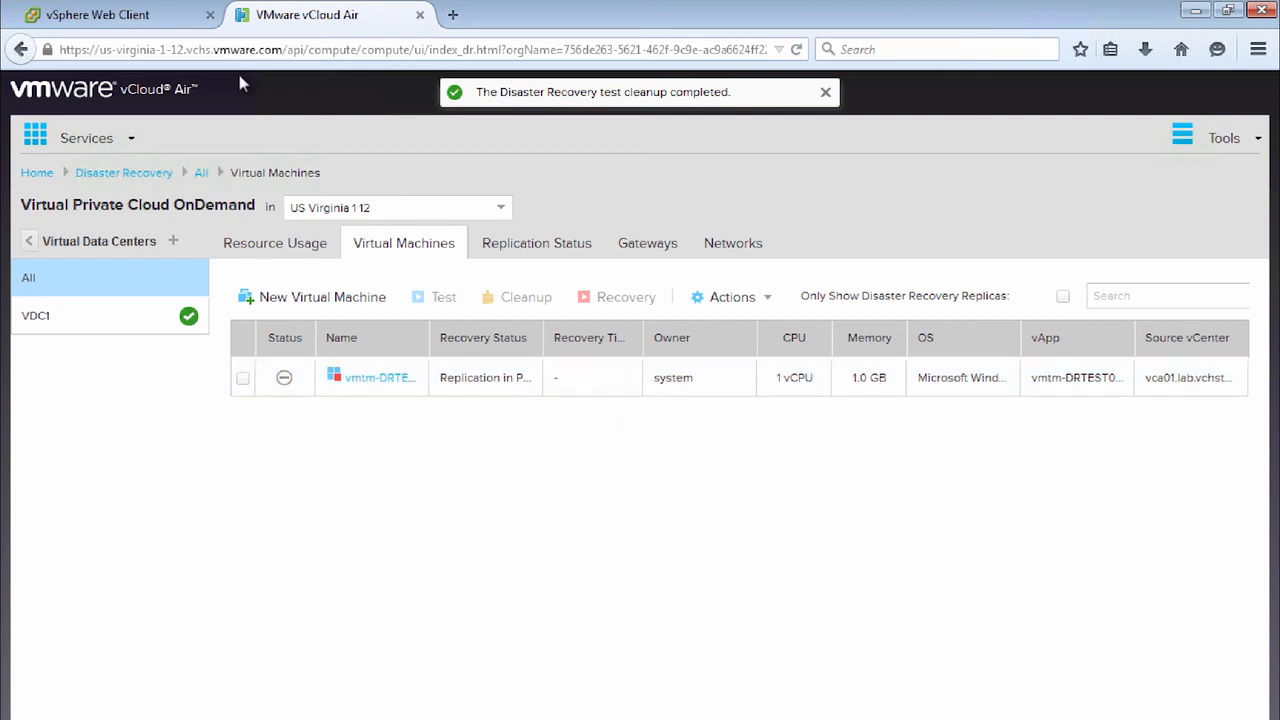
# Step: Return to vSphere Web Client showing vmtm-DRTEST01's outgoing replication to VDC1 as OK, test status None
pyautogui.click(96, 14)
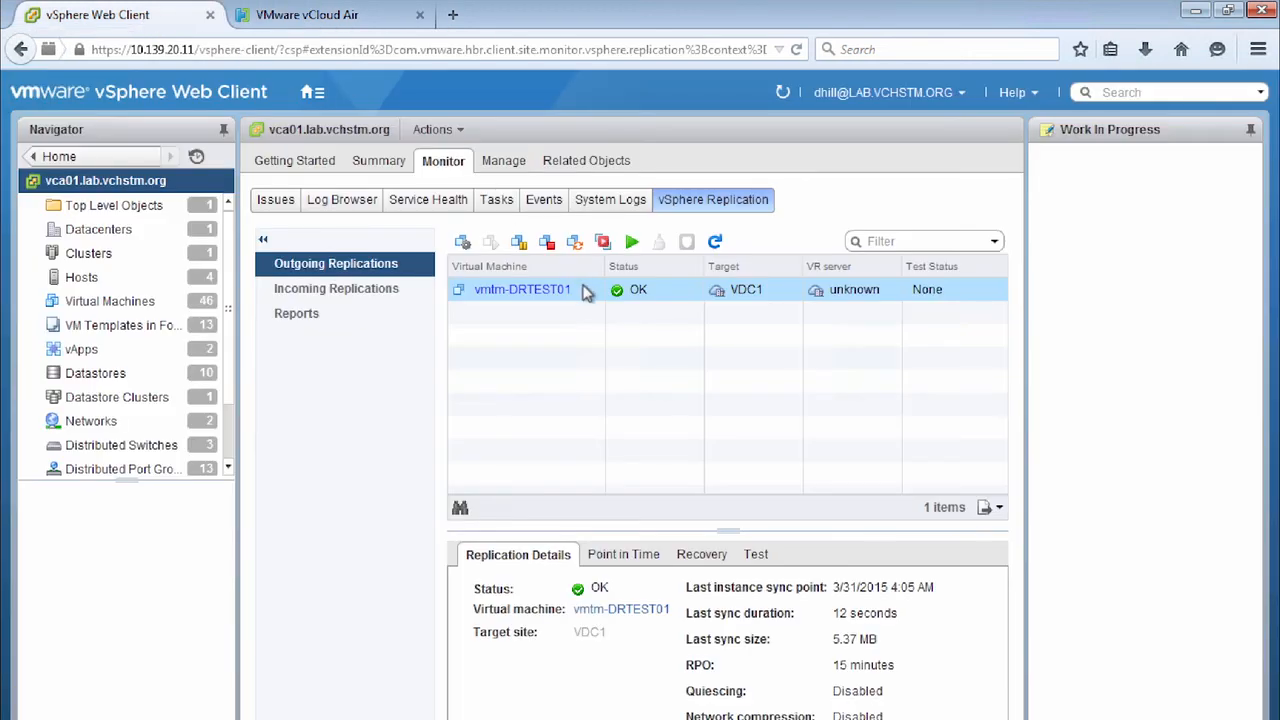
pyautogui.moveTo(814, 244)
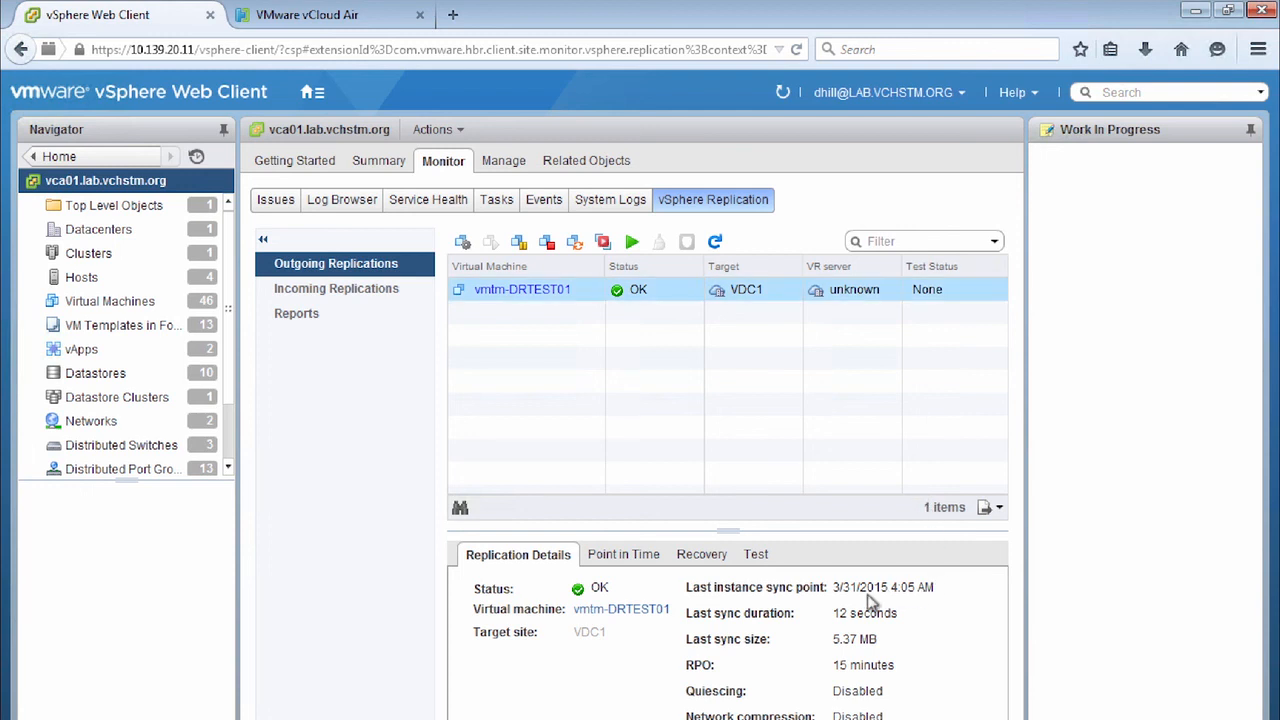
pyautogui.moveTo(928, 596)
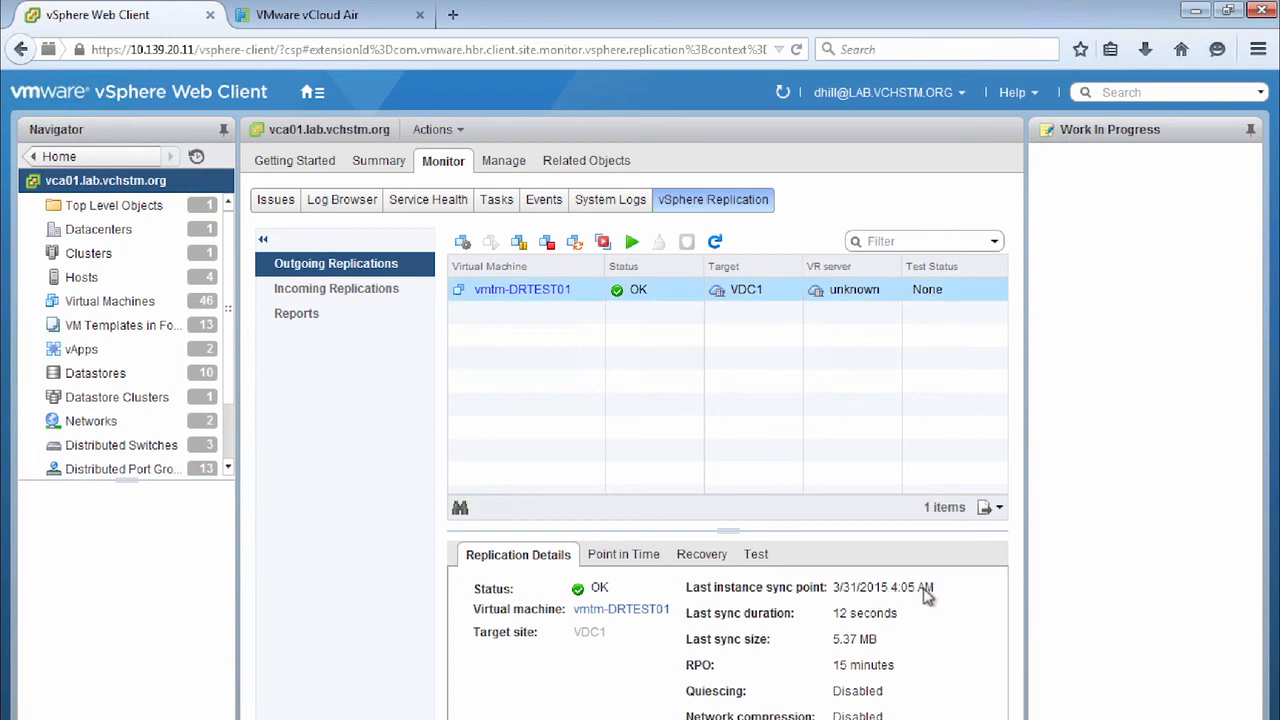